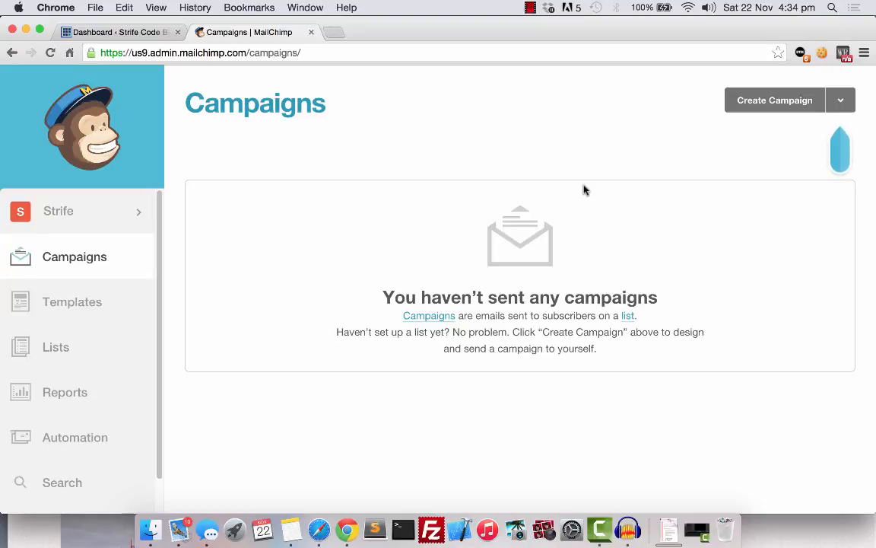
Go to the Lists section from the MailChimp sidebar.
{"action": "left_click", "coordinate": [55, 347]}
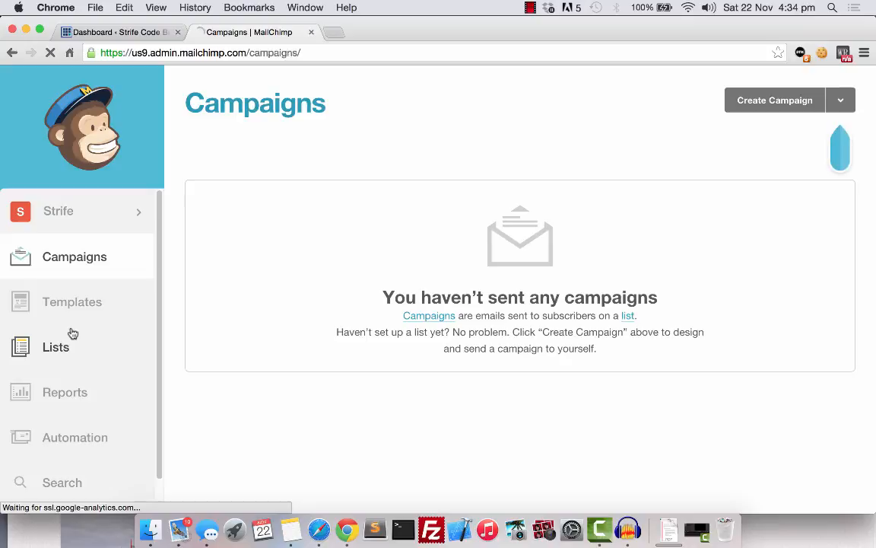
{"action": "left_click", "coordinate": [55, 346]}
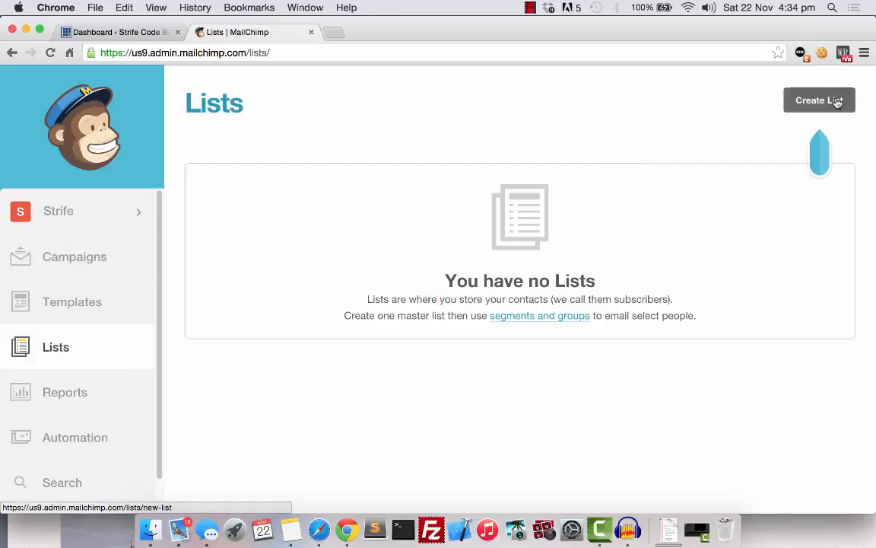
Create the Strifecode.com list with autofilled sender details and company address, and save it.
{"action": "left_click", "coordinate": [820, 100]}
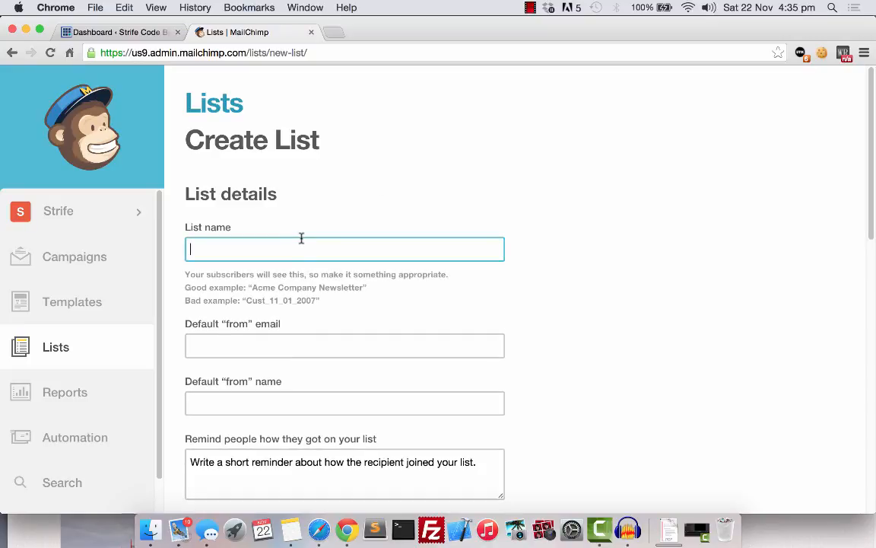
{"action": "type", "text": "Strifecode.com"}
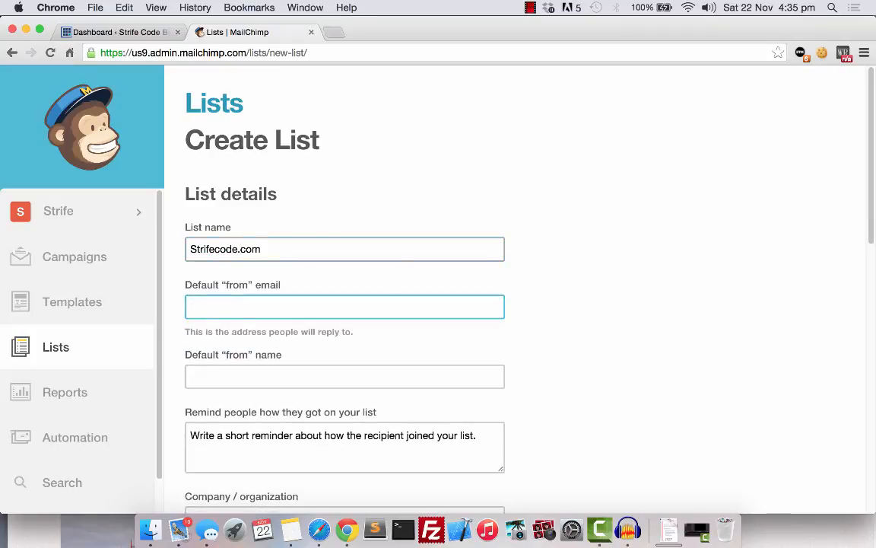
{"action": "type", "text": "Strife"}
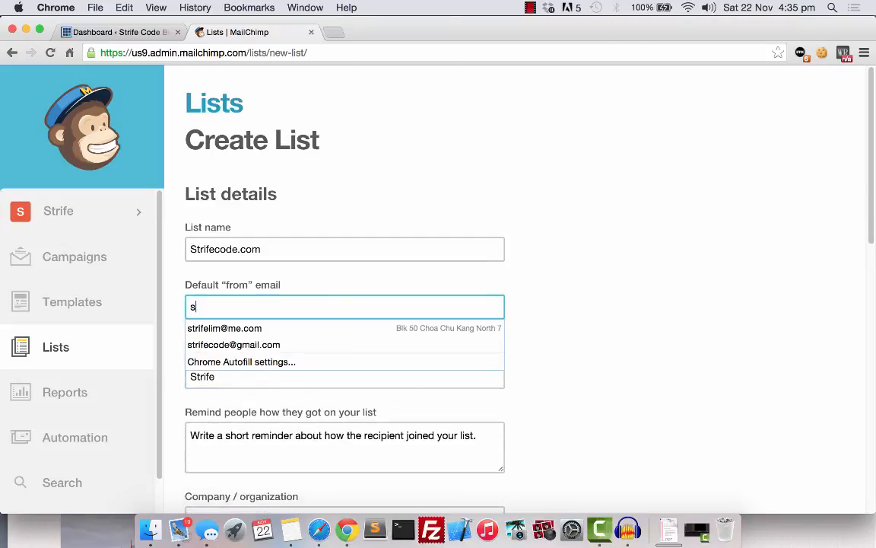
{"action": "left_click", "coordinate": [233, 344]}
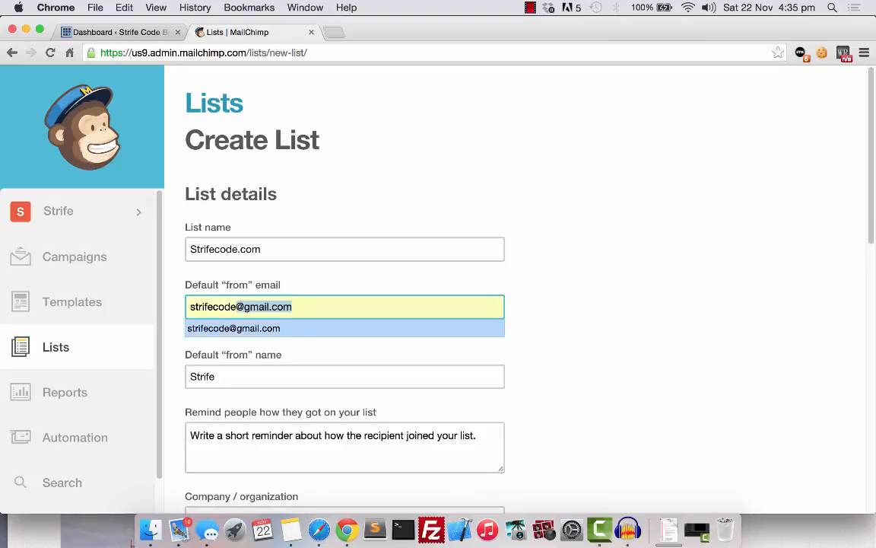
{"action": "scroll", "scroll_direction": "down", "scroll_amount": 3}
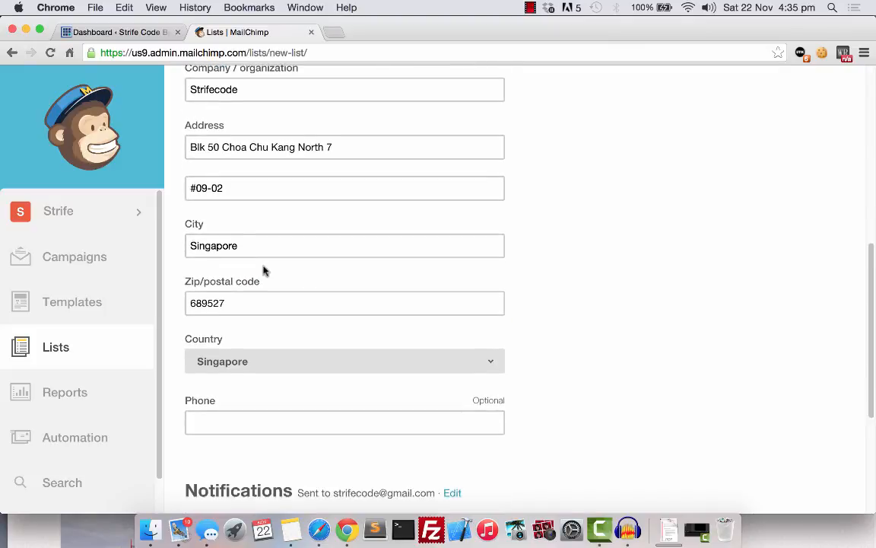
{"action": "scroll", "scroll_direction": "down", "scroll_amount": 3}
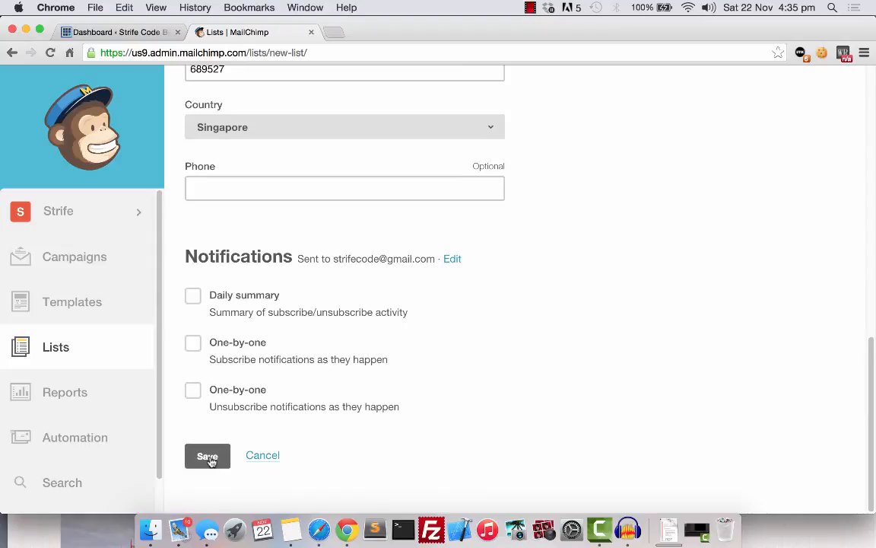
{"action": "left_click", "coordinate": [207, 455]}
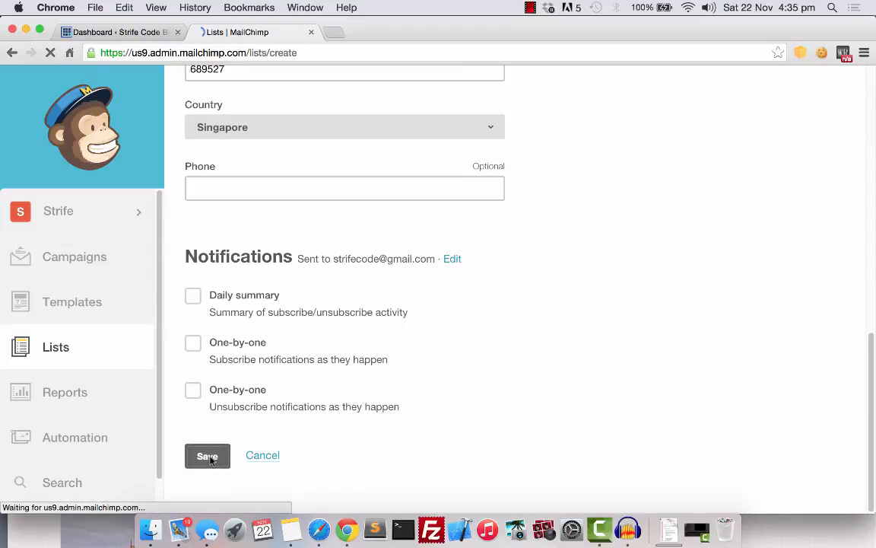
Add the reminder 'You are receiving this email because you opted in at our website' and save.
{"action": "left_click", "coordinate": [206, 455]}
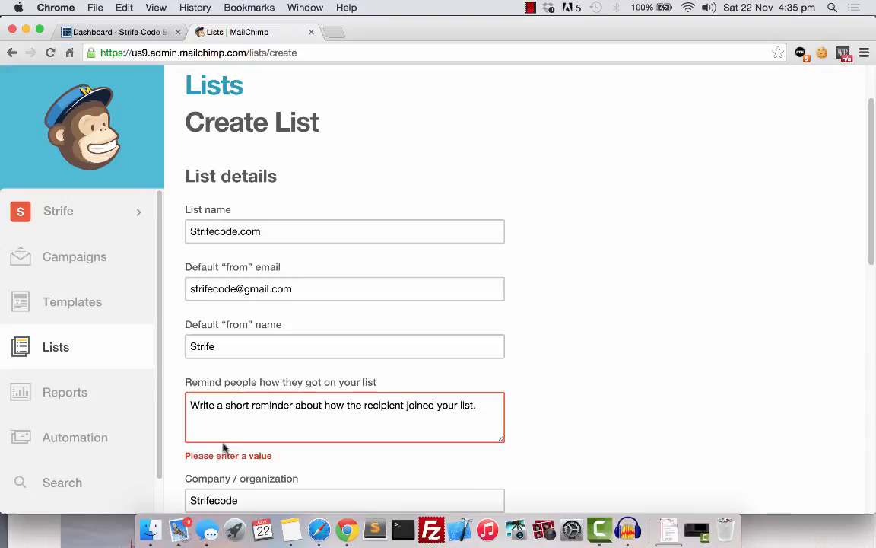
{"action": "scroll", "scroll_direction": "down", "scroll_amount": 3}
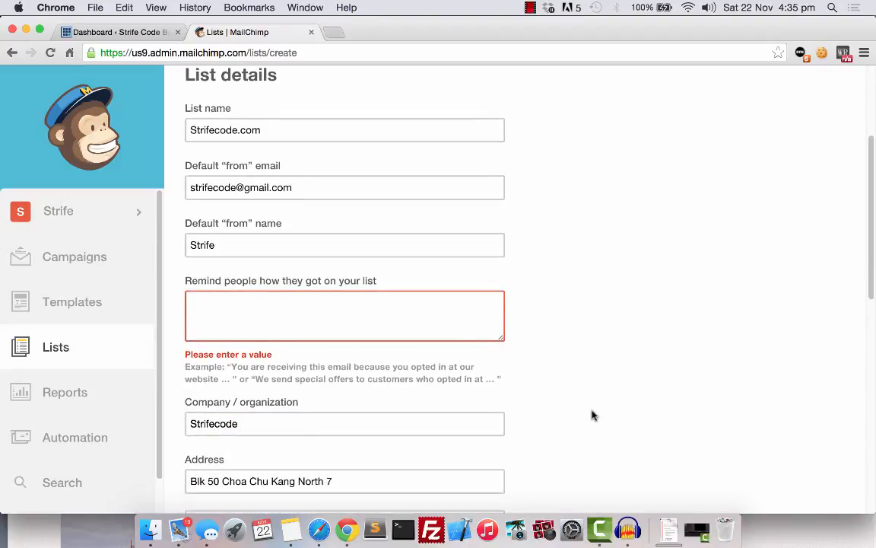
{"action": "type", "text": "You are rec"}
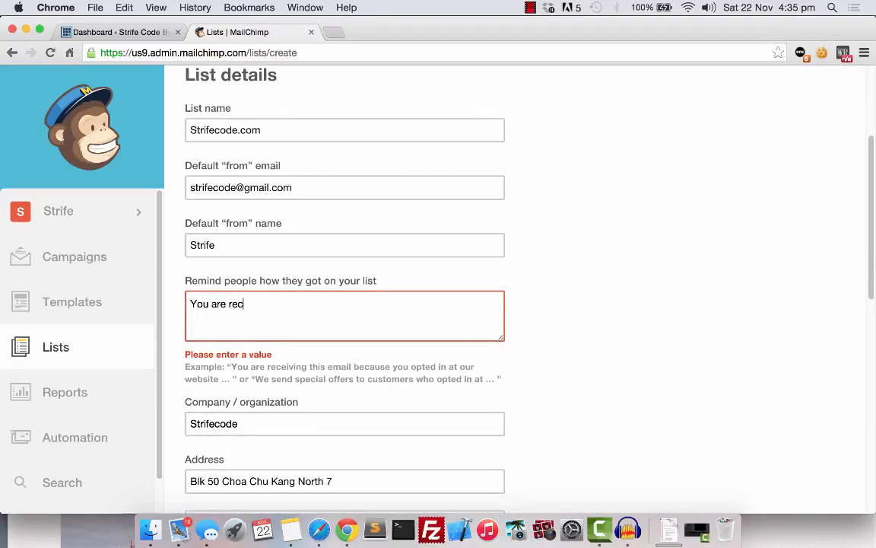
{"action": "type", "text": "eiving this email"}
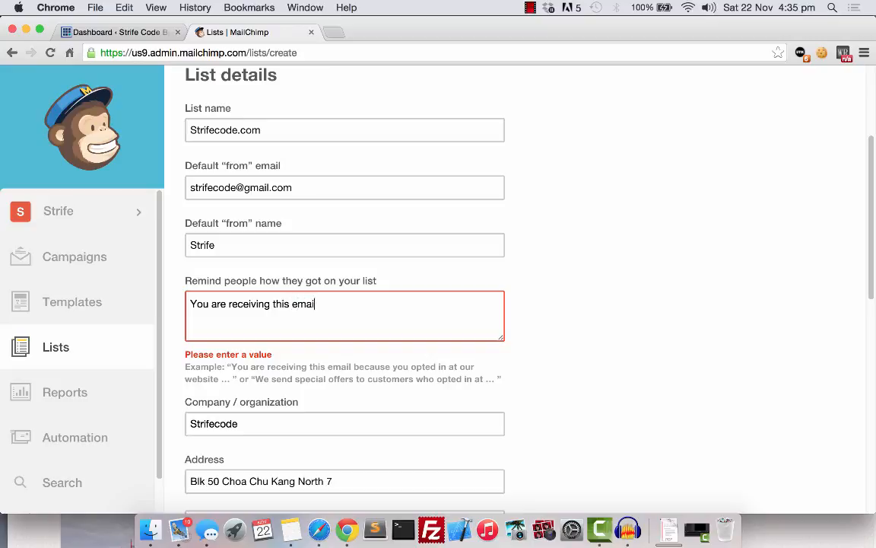
{"action": "type", "text": "because"}
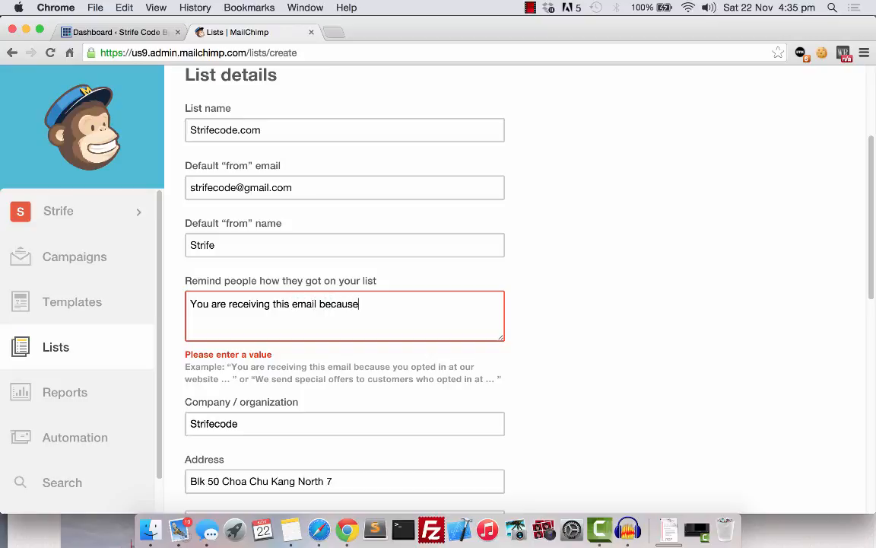
{"action": "type", "text": "you pte"}
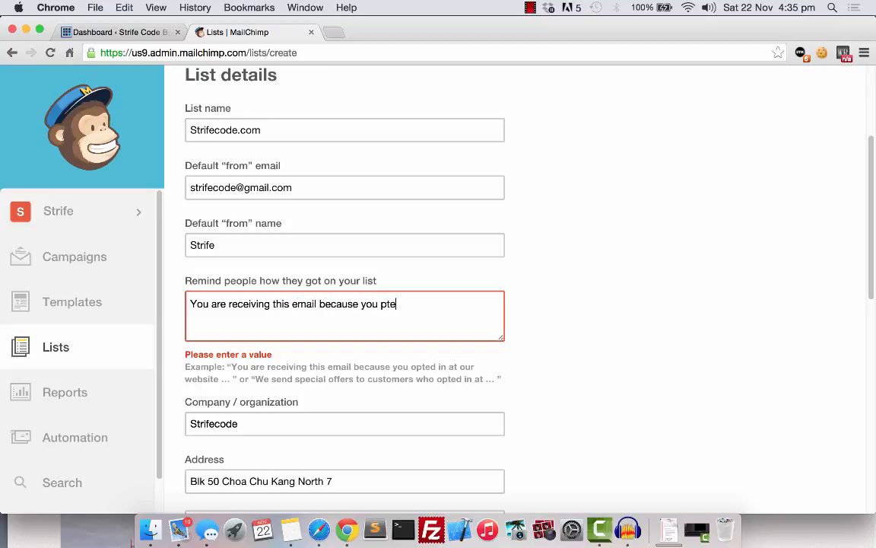
{"action": "type", "text": "opted in a"}
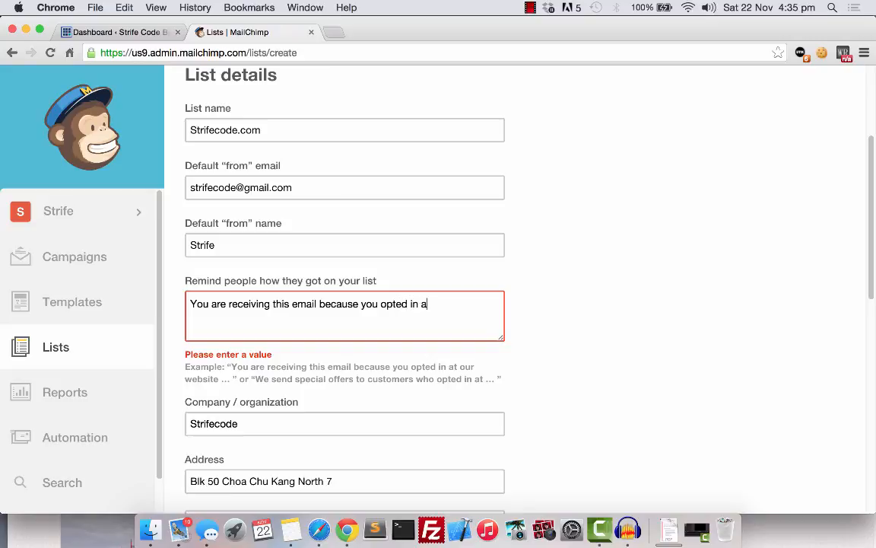
{"action": "type", "text": "t our website"}
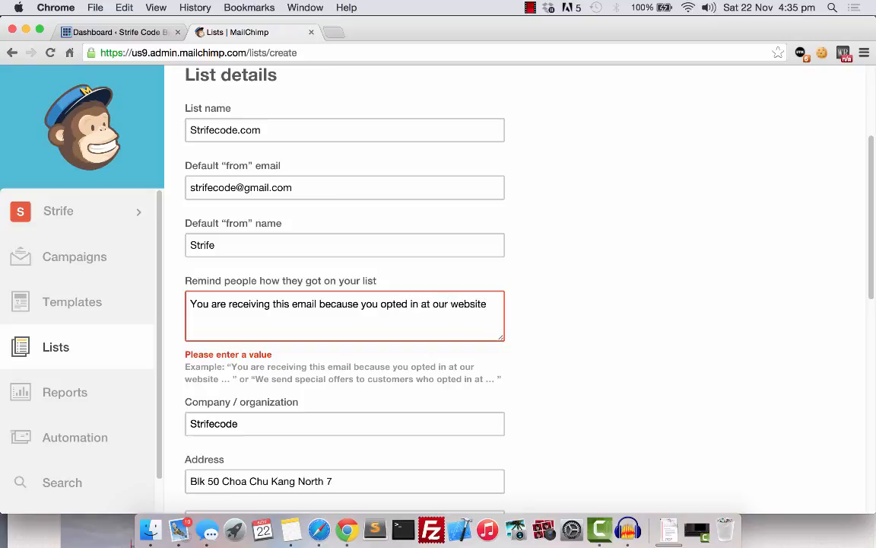
{"action": "scroll", "scroll_direction": "down", "scroll_amount": 3}
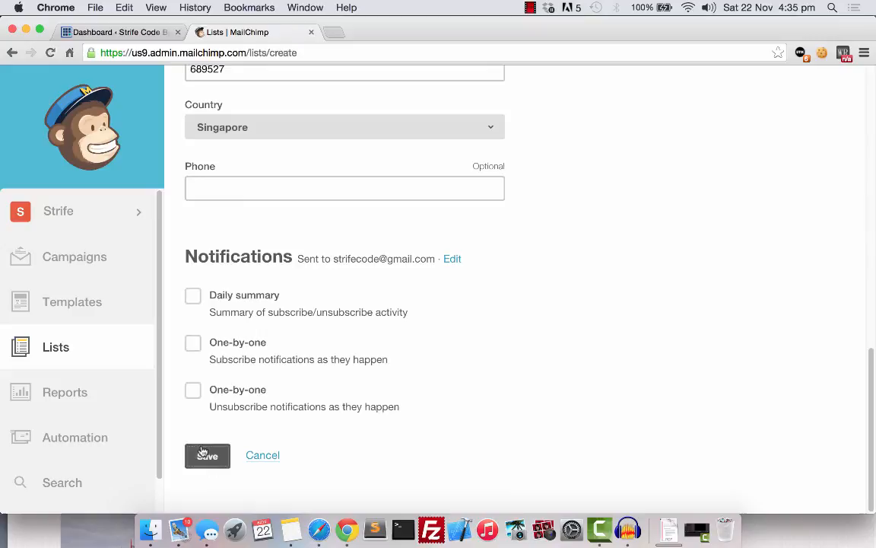
{"action": "left_click", "coordinate": [207, 455]}
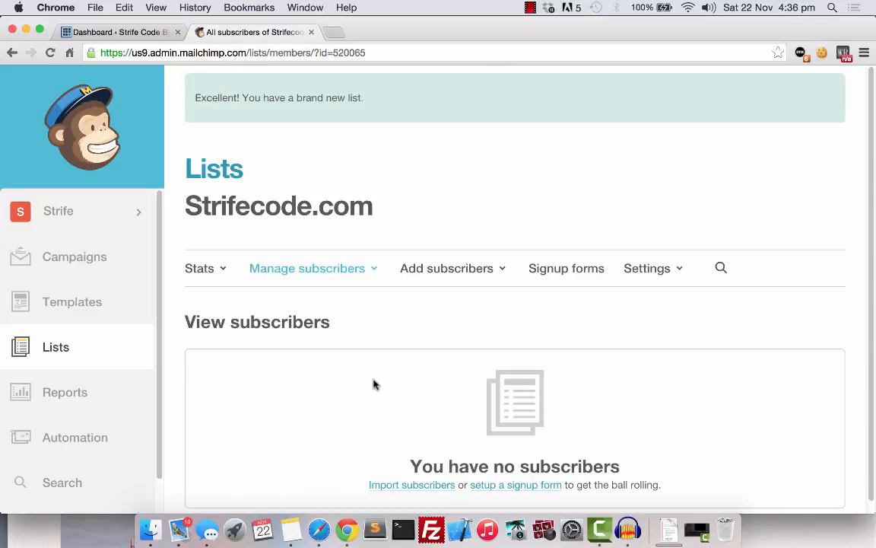
{"action": "mouse_move", "coordinate": [542, 234]}
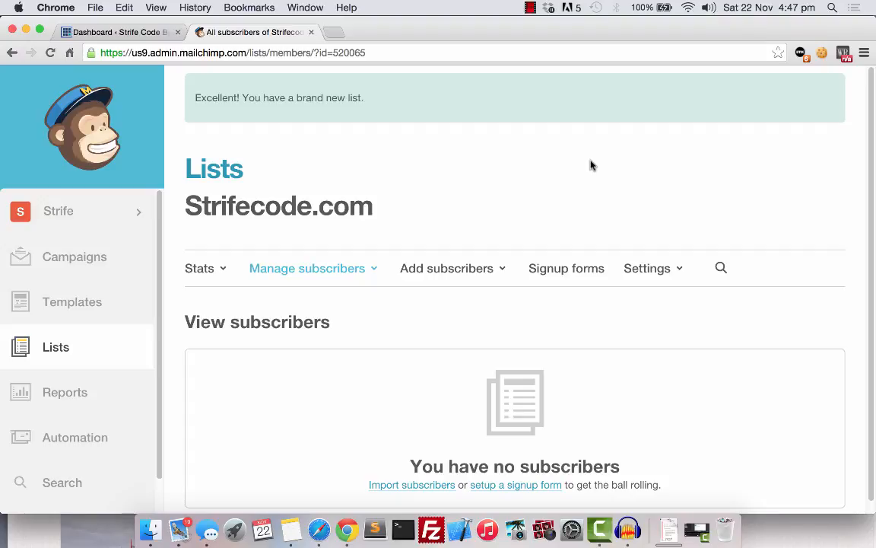
{"action": "left_click", "coordinate": [114, 32]}
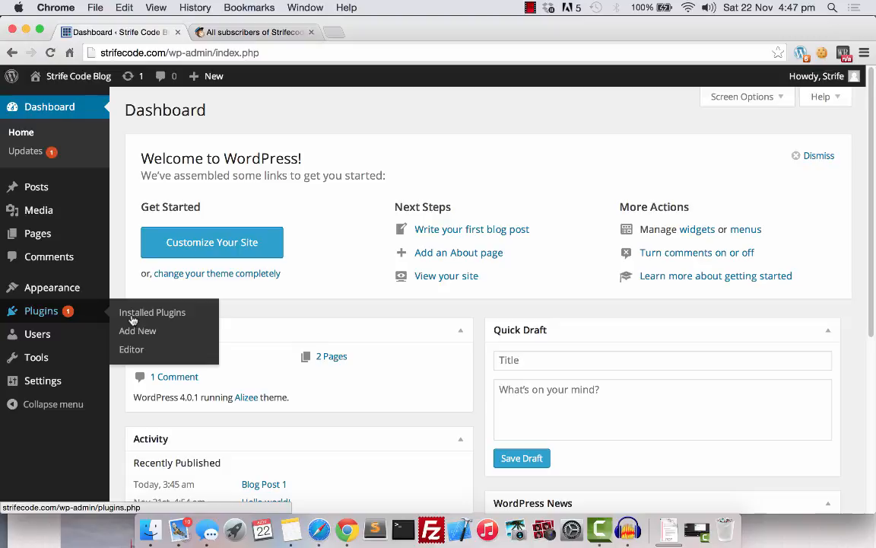
Search the WordPress plugin directory for 'mail' and browse the results.
{"action": "left_click", "coordinate": [138, 330]}
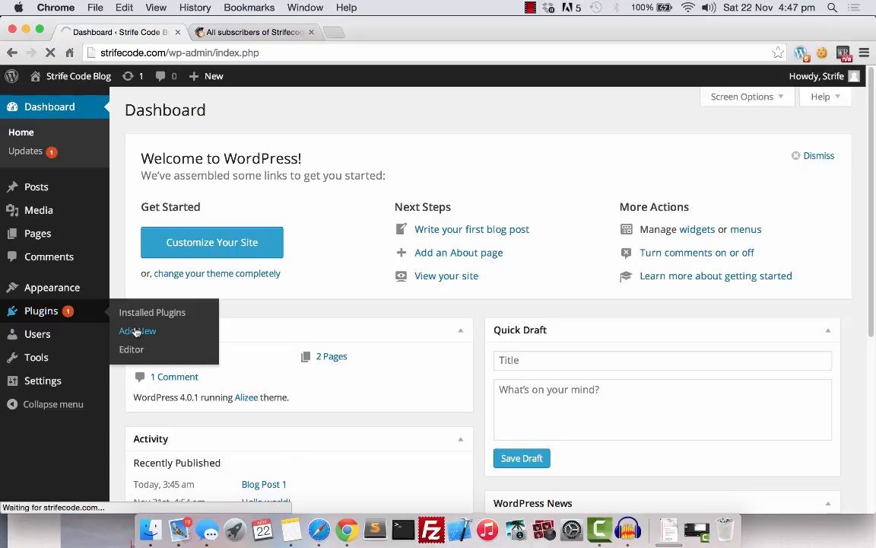
{"action": "left_click", "coordinate": [138, 330]}
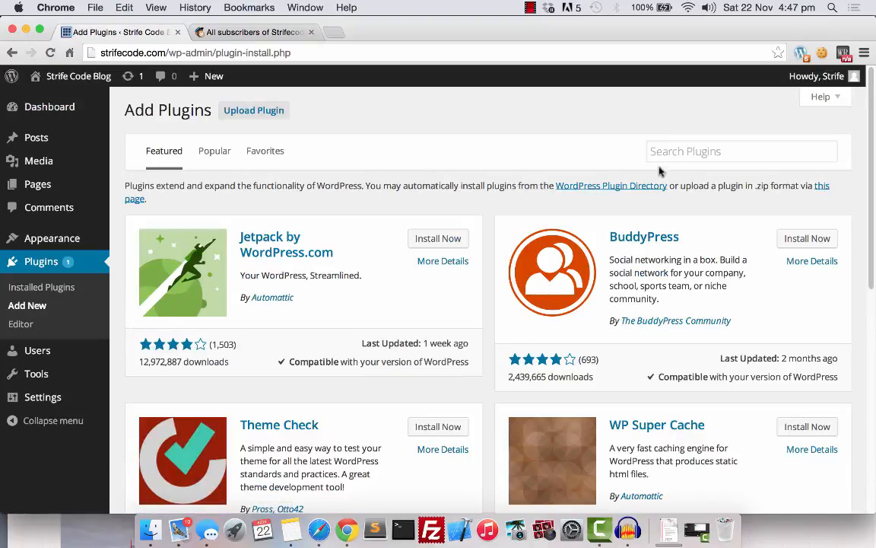
{"action": "type", "text": "mailchimp"}
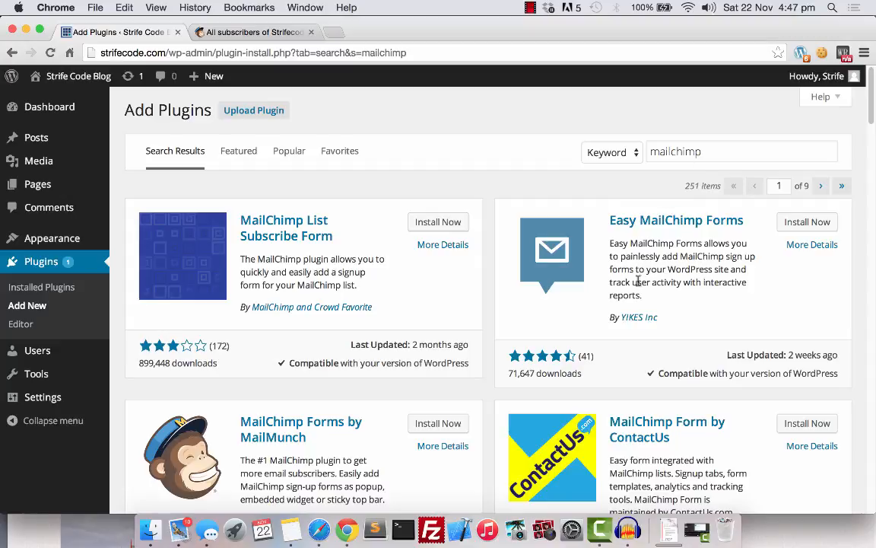
{"action": "scroll", "scroll_direction": "down", "scroll_amount": 3}
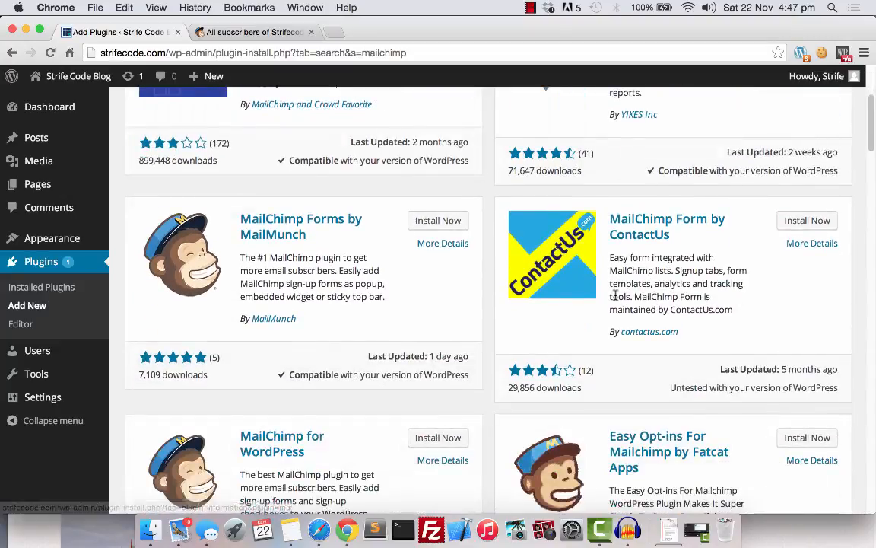
{"action": "scroll", "scroll_direction": "down", "scroll_amount": 3}
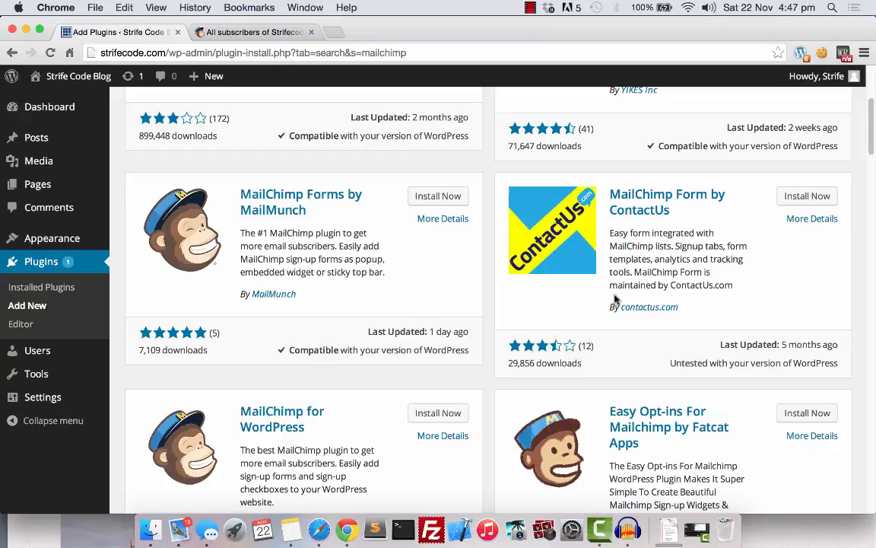
{"action": "mouse_move", "coordinate": [301, 202]}
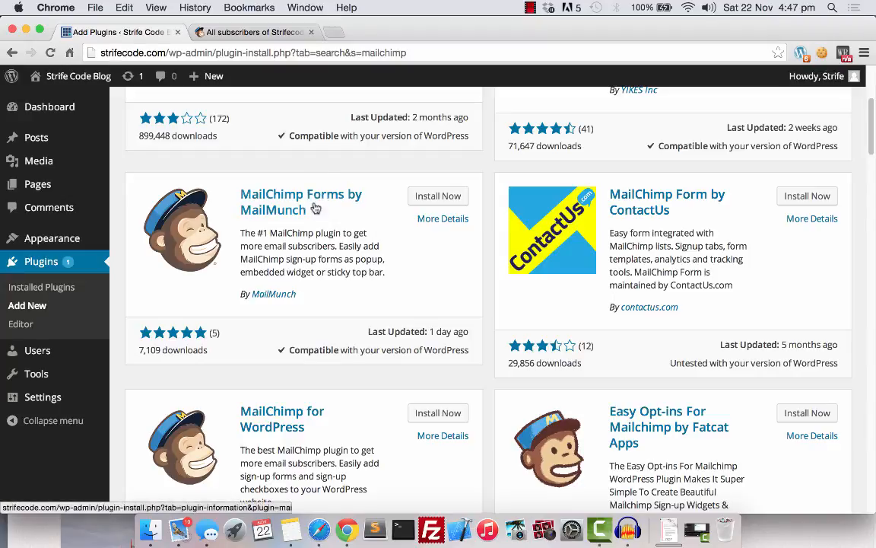
{"action": "mouse_move", "coordinate": [319, 197]}
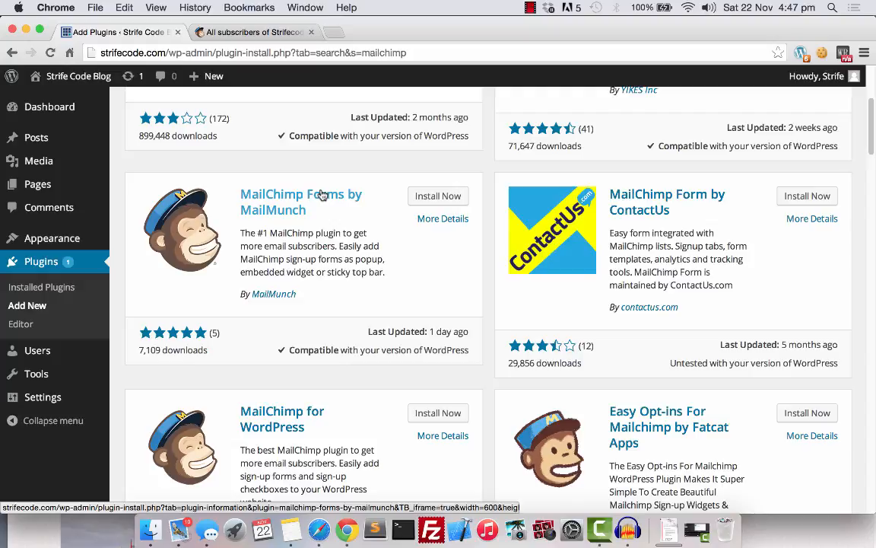
Install and activate the MailChimp Forms by MailMunch plugin.
{"action": "left_click", "coordinate": [438, 195]}
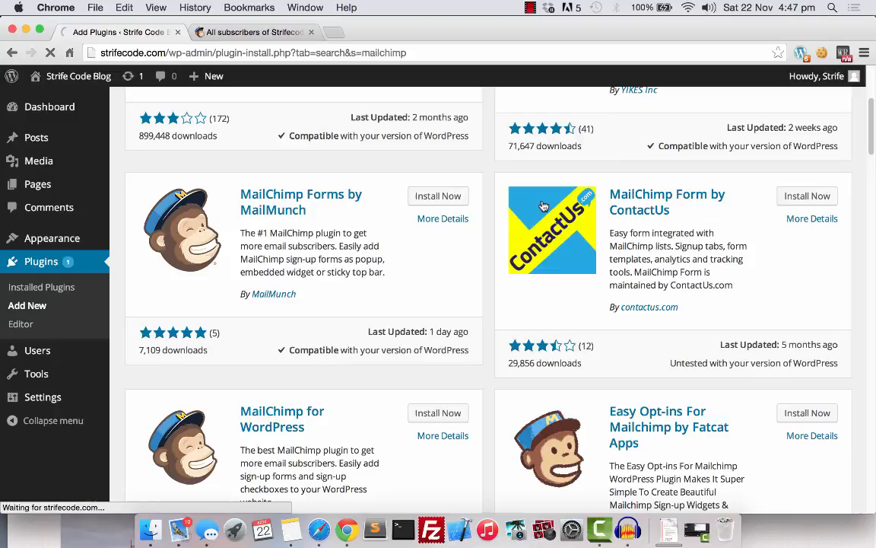
{"action": "left_click", "coordinate": [437, 195]}
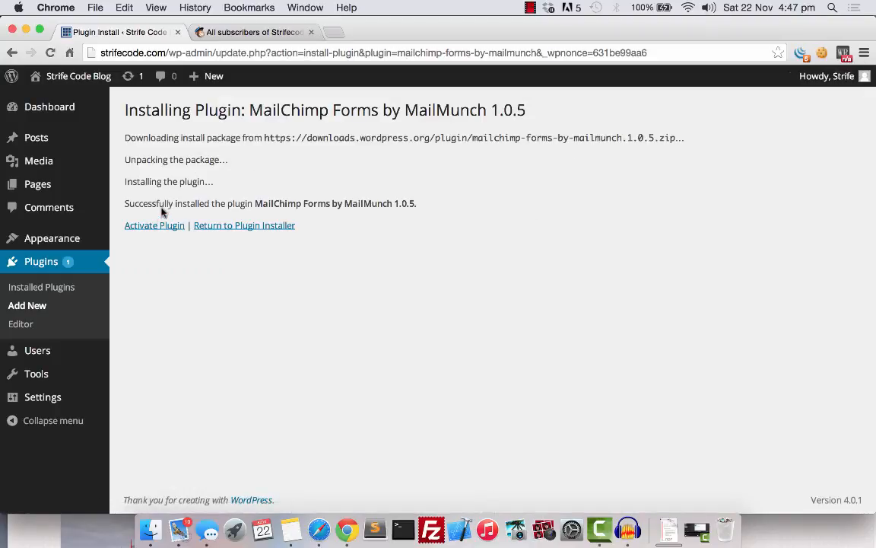
{"action": "left_click", "coordinate": [155, 225]}
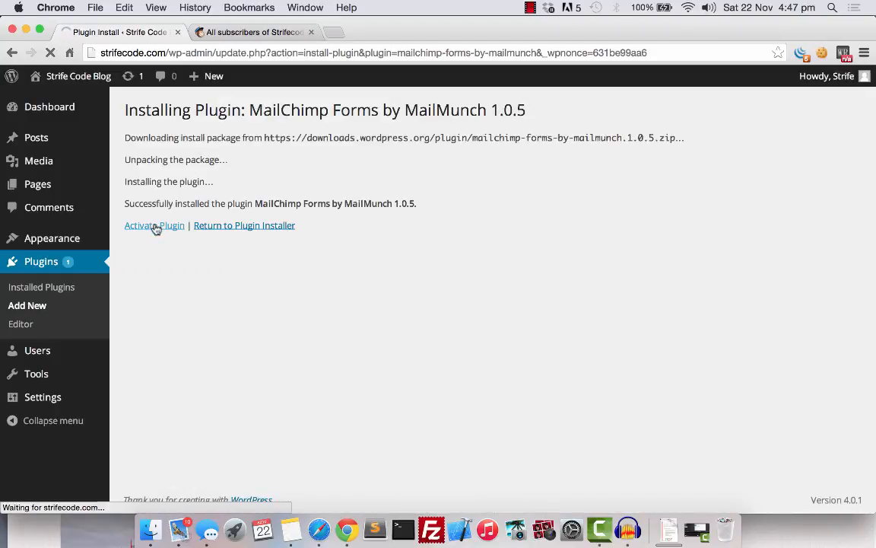
{"action": "left_click", "coordinate": [155, 225]}
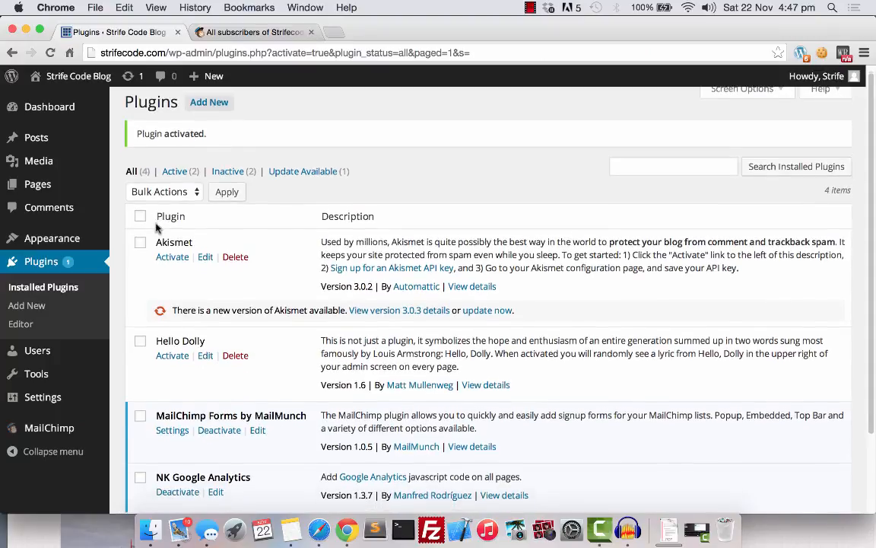
Open the plugin's MailChimp Forms page from the WordPress admin sidebar.
{"action": "scroll", "scroll_direction": "down", "scroll_amount": 3}
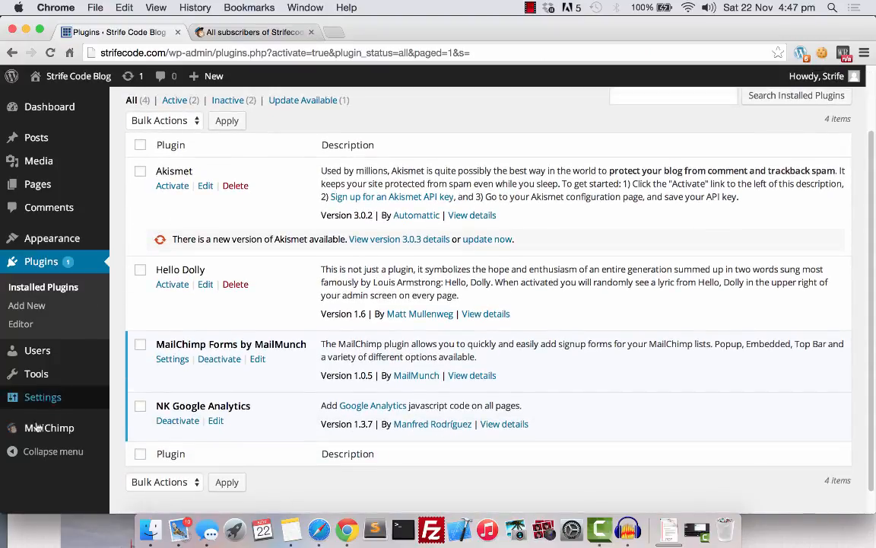
{"action": "mouse_move", "coordinate": [48, 428]}
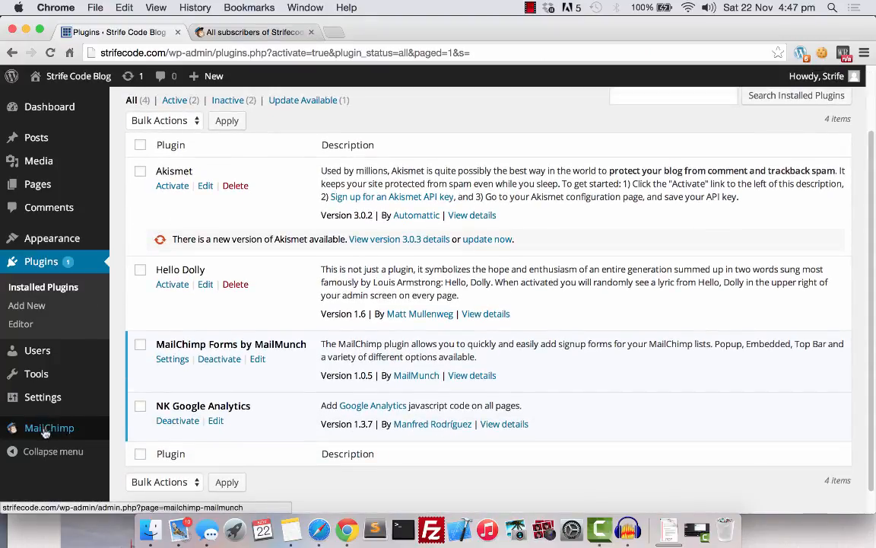
{"action": "mouse_move", "coordinate": [65, 424]}
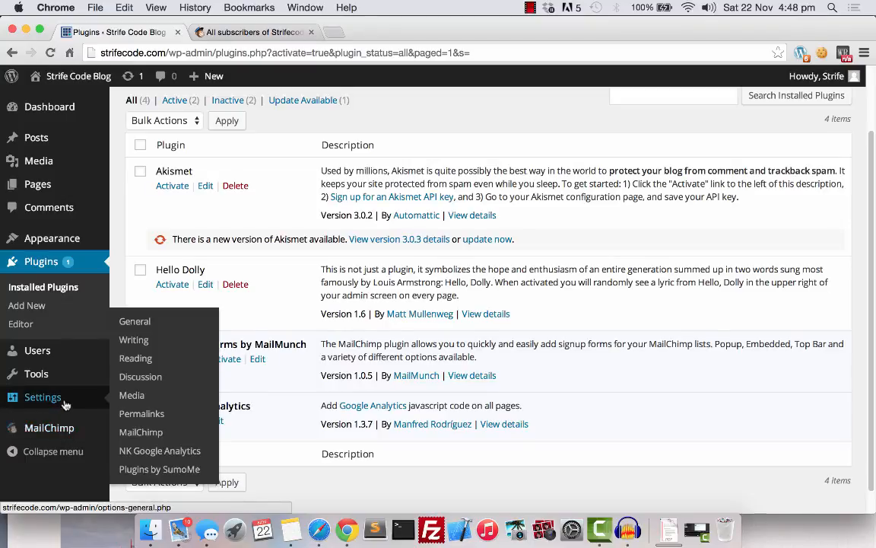
{"action": "mouse_move", "coordinate": [159, 450]}
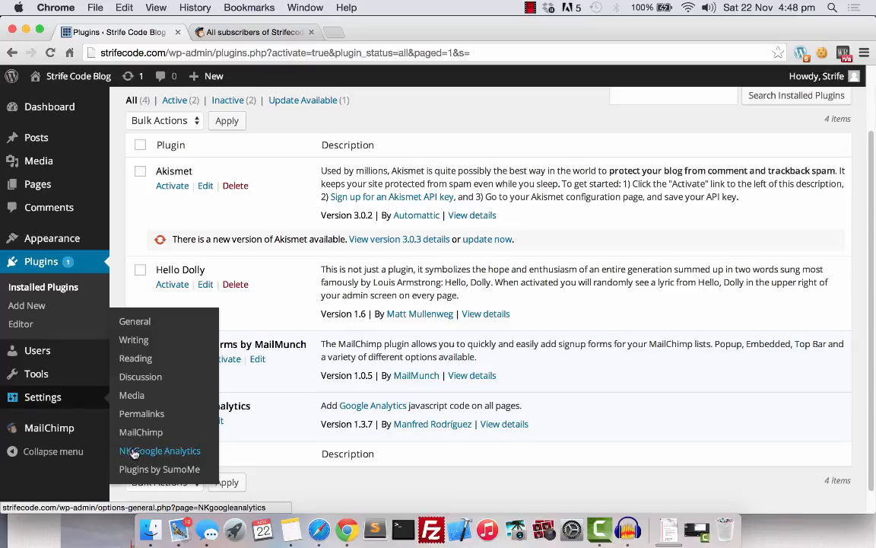
{"action": "mouse_move", "coordinate": [73, 401]}
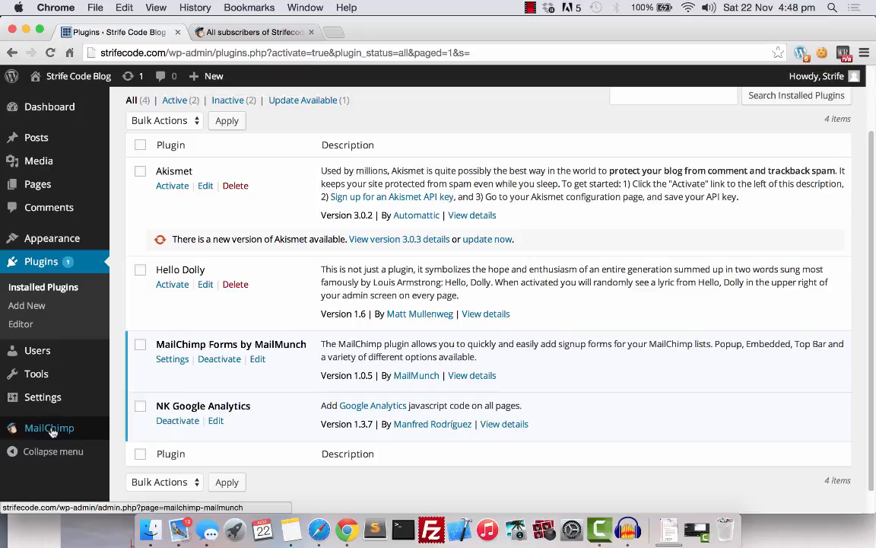
{"action": "left_click", "coordinate": [49, 427]}
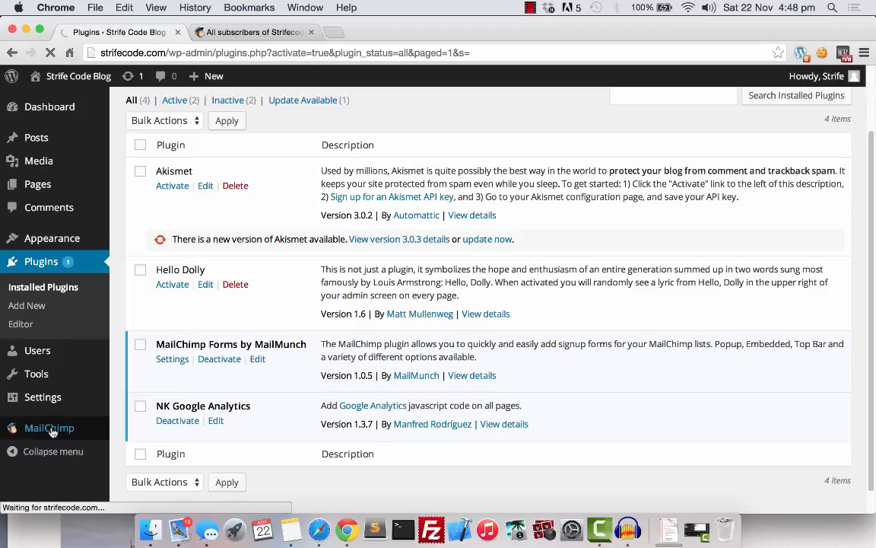
{"action": "left_click", "coordinate": [49, 428]}
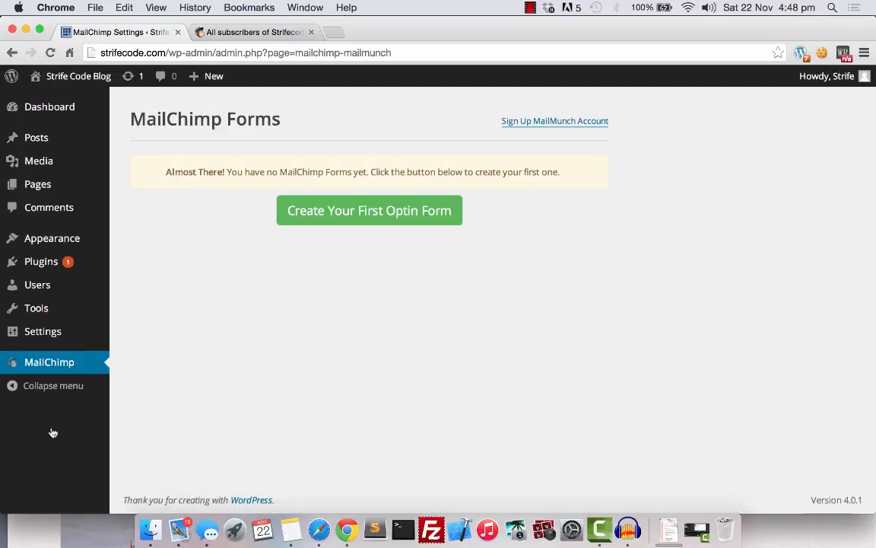
{"action": "mouse_move", "coordinate": [410, 229]}
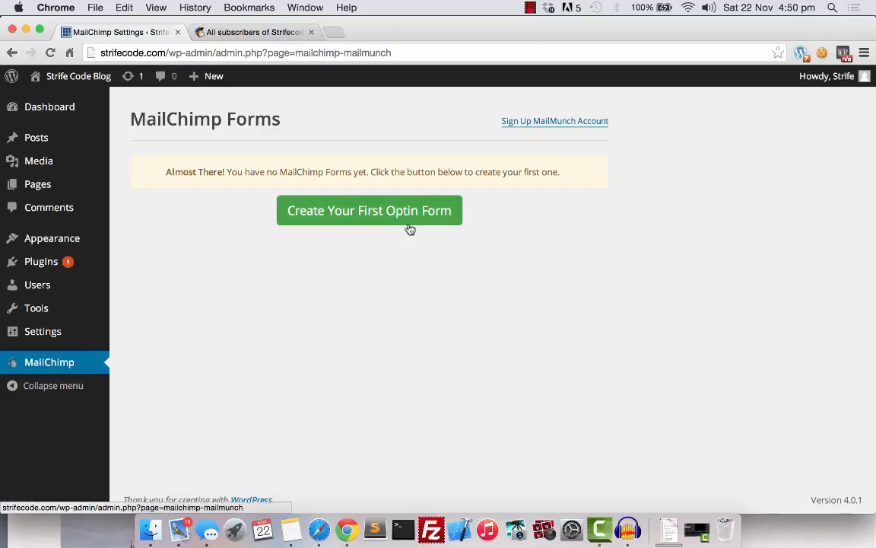
Launch the MailMunch builder with Create Your First Optin Form.
{"action": "left_click", "coordinate": [368, 210]}
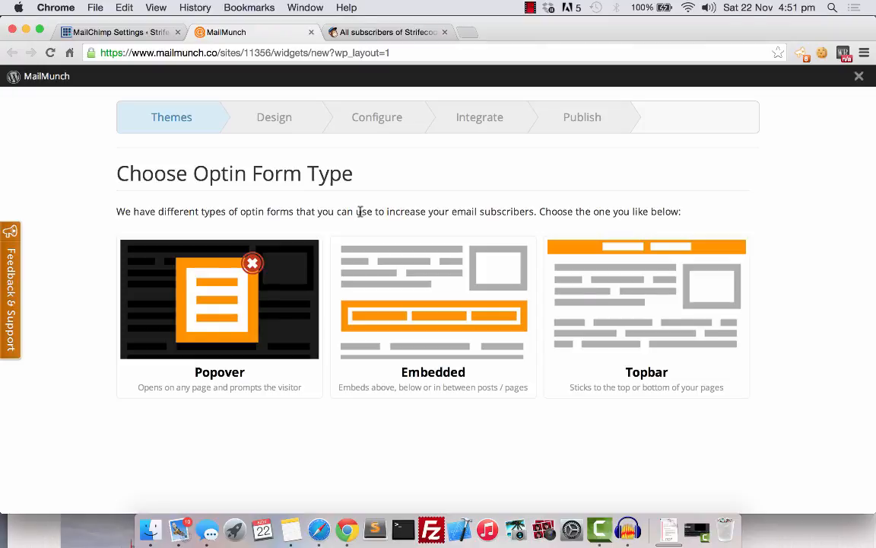
Choose the Popover form type with the Simple theme.
{"action": "left_click", "coordinate": [220, 299]}
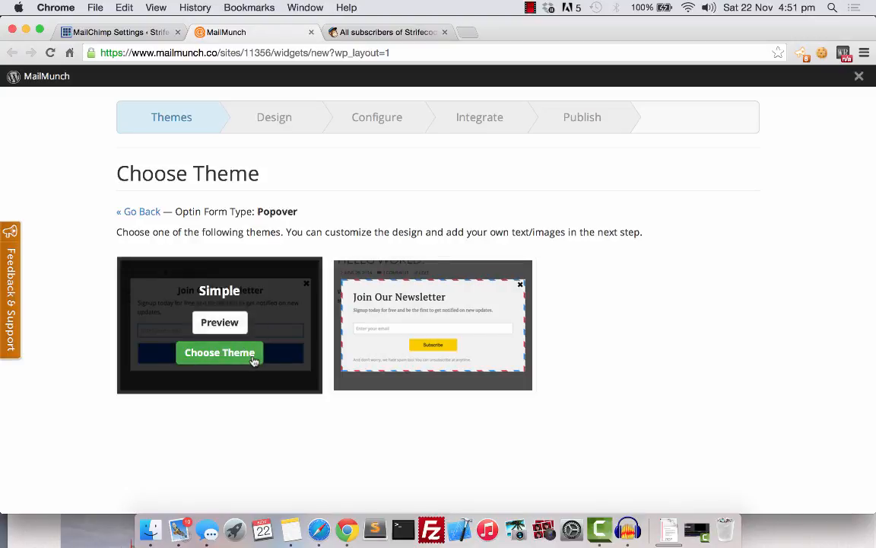
{"action": "left_click", "coordinate": [219, 353]}
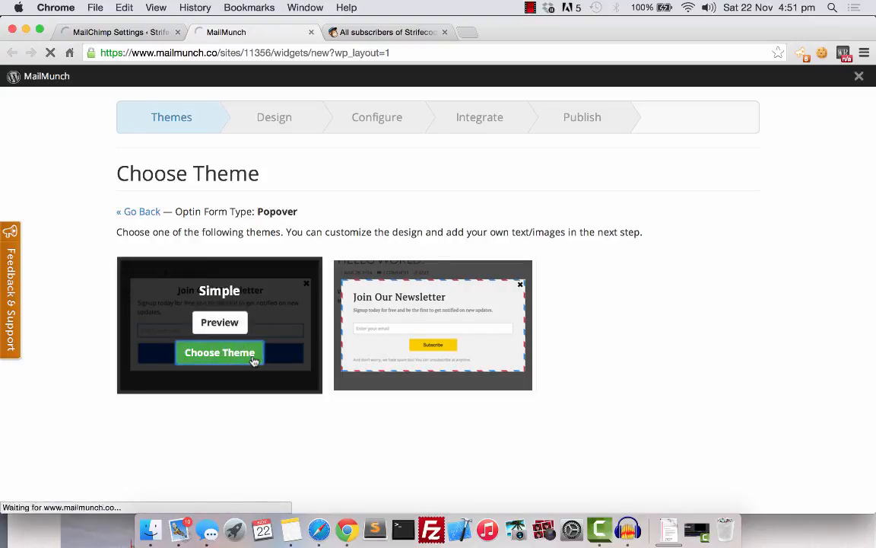
{"action": "left_click", "coordinate": [219, 352]}
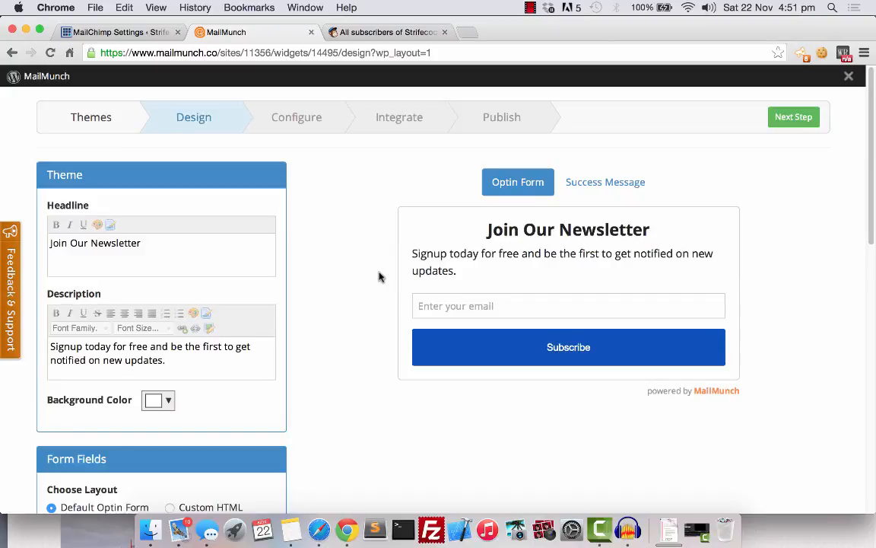
{"action": "mouse_move", "coordinate": [301, 276]}
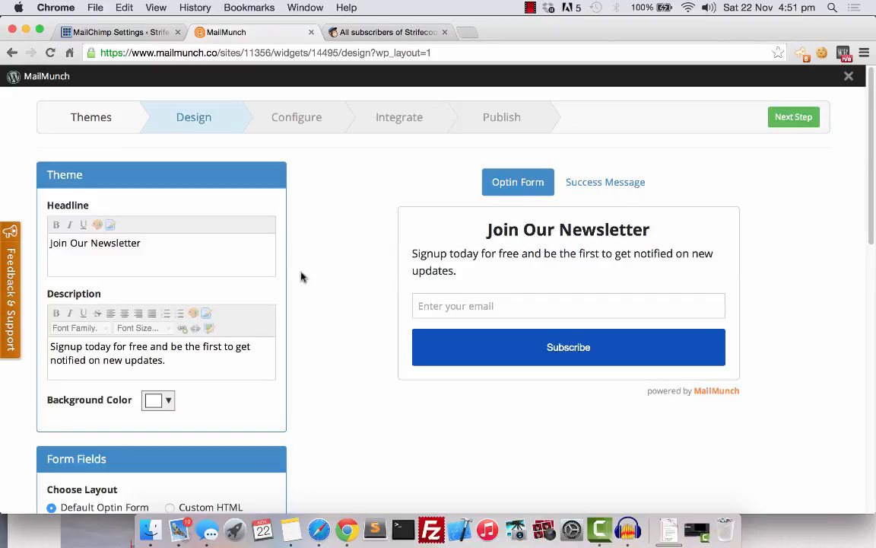
{"action": "mouse_move", "coordinate": [616, 253]}
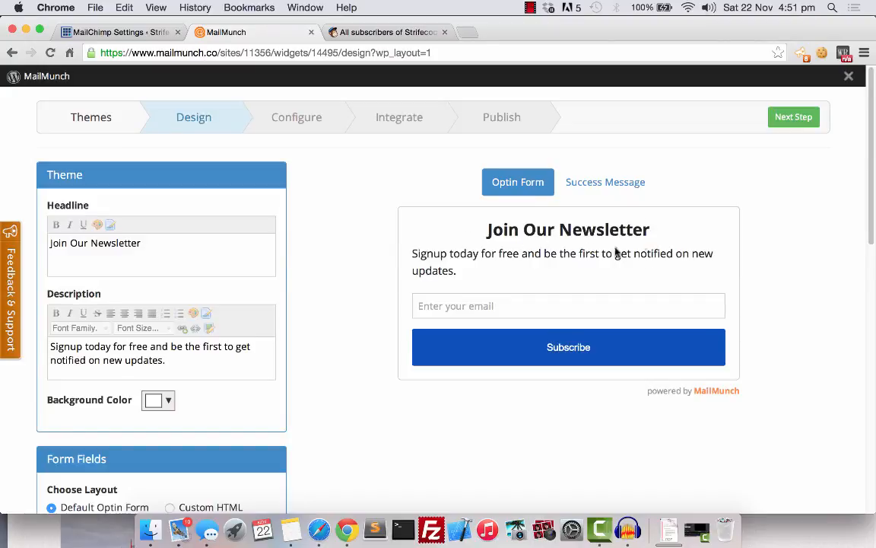
{"action": "mouse_move", "coordinate": [319, 241]}
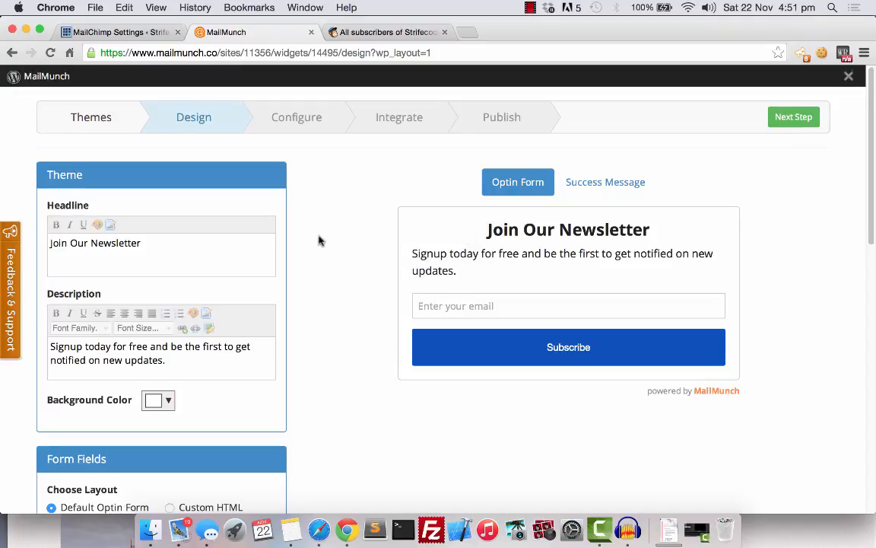
Review the Join Our Newsletter form design by scrolling through the builder.
{"action": "scroll", "scroll_direction": "down", "scroll_amount": 3}
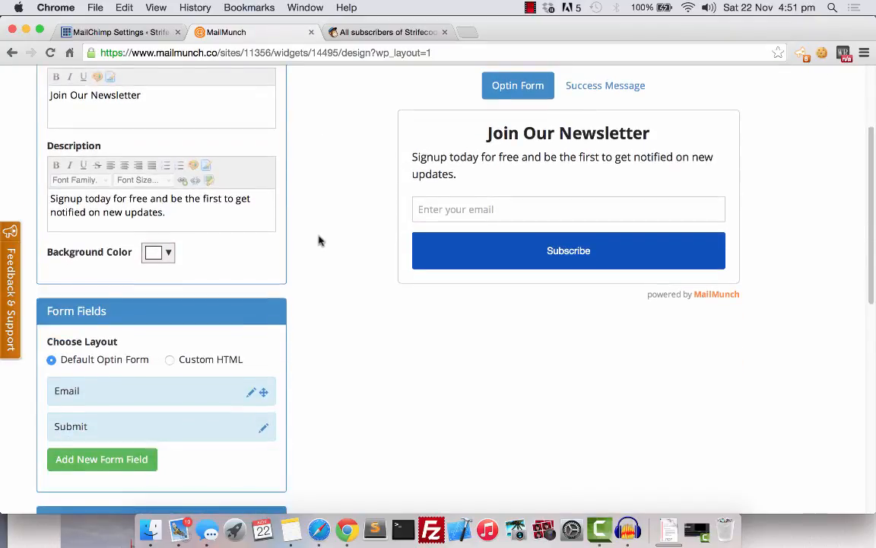
{"action": "scroll", "scroll_direction": "down", "scroll_amount": 3}
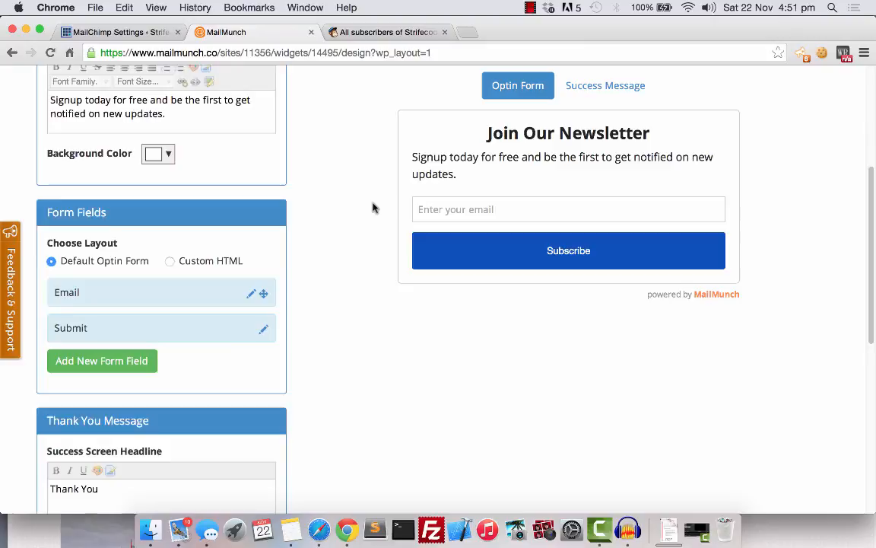
{"action": "scroll", "scroll_direction": "down", "scroll_amount": 3}
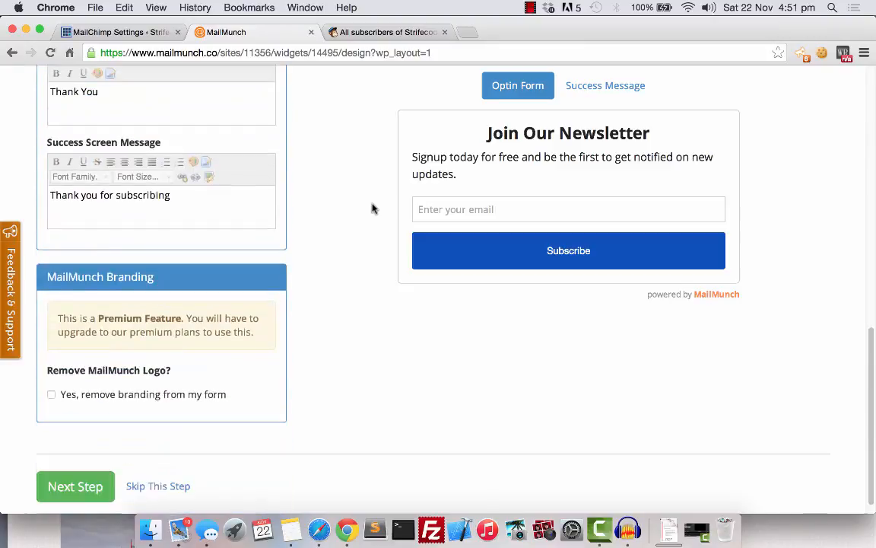
{"action": "scroll", "scroll_direction": "up", "scroll_amount": 3}
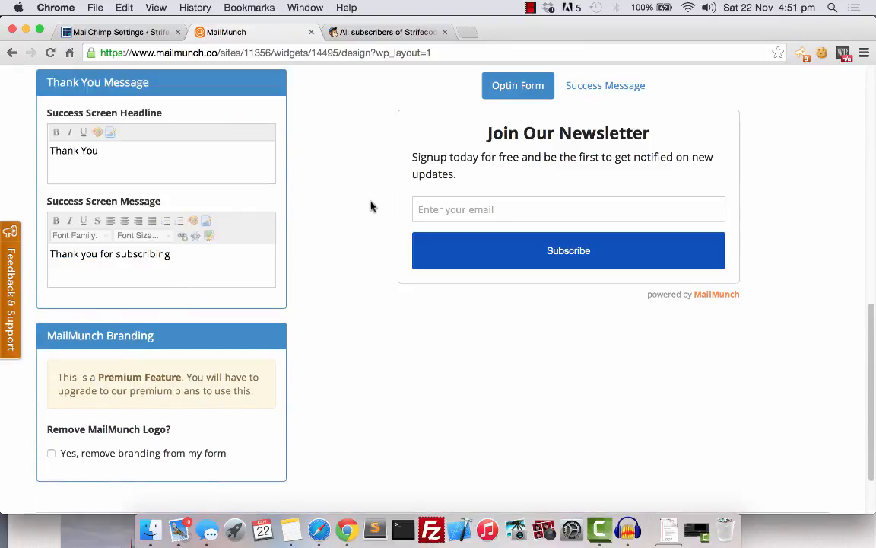
{"action": "scroll", "scroll_direction": "down", "scroll_amount": 3}
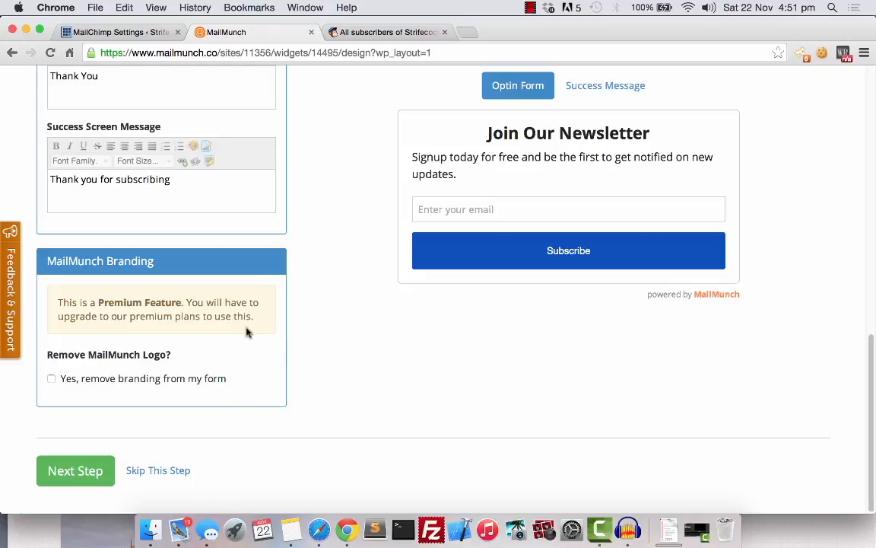
{"action": "mouse_move", "coordinate": [716, 294]}
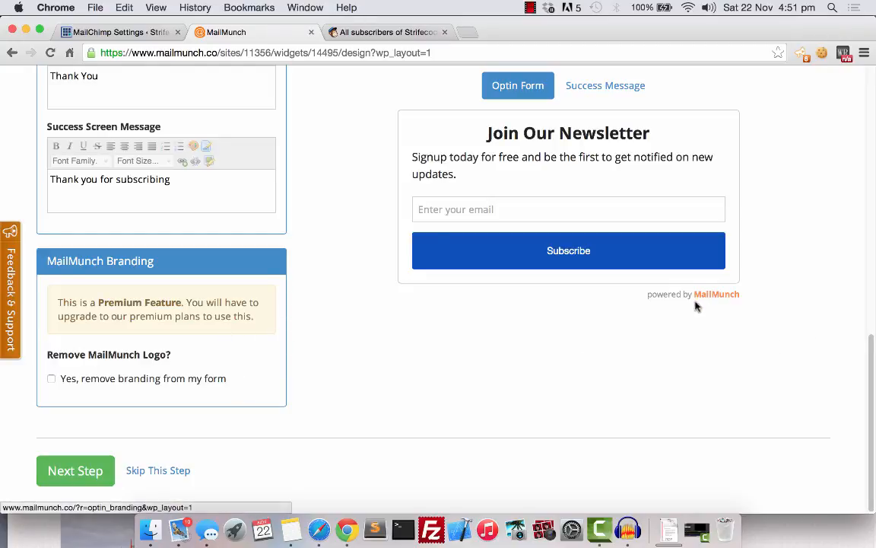
{"action": "mouse_move", "coordinate": [145, 301]}
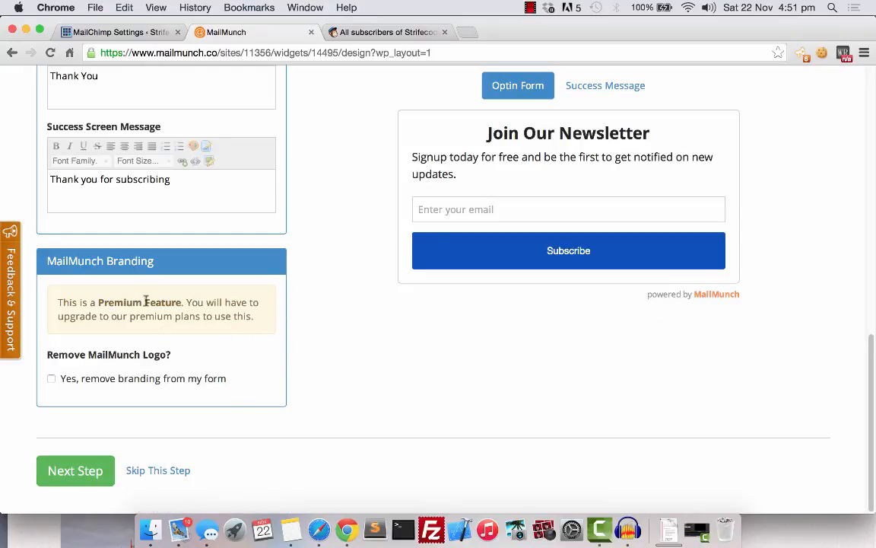
{"action": "mouse_move", "coordinate": [392, 345]}
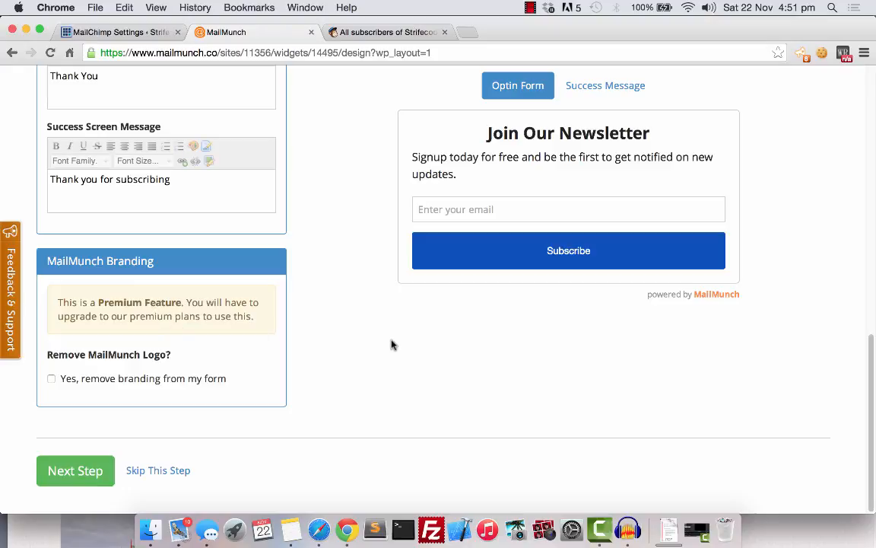
{"action": "scroll", "scroll_direction": "up", "scroll_amount": 3}
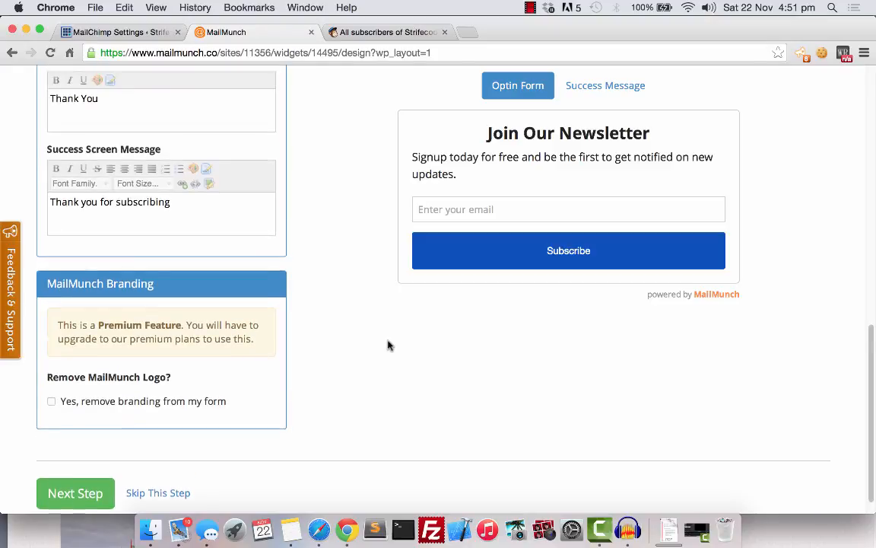
{"action": "scroll", "scroll_direction": "up", "scroll_amount": 3}
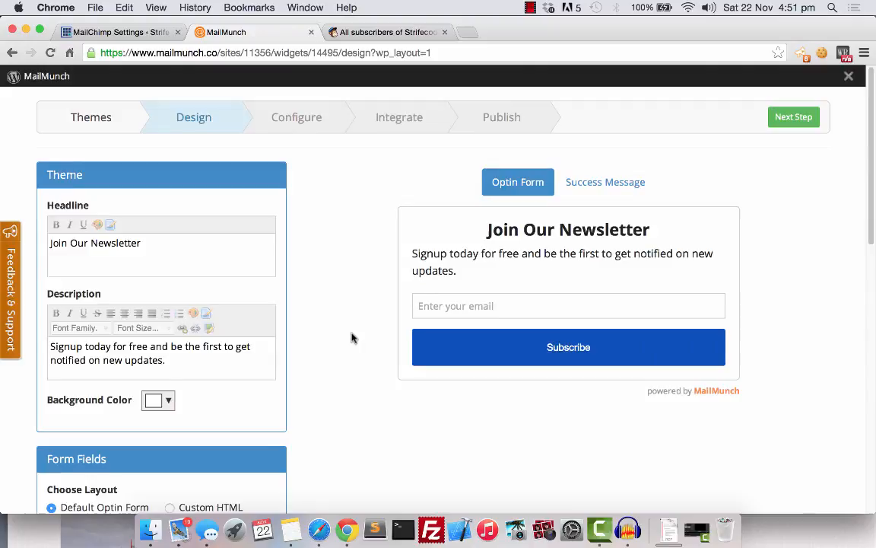
{"action": "scroll", "scroll_direction": "down", "scroll_amount": 3}
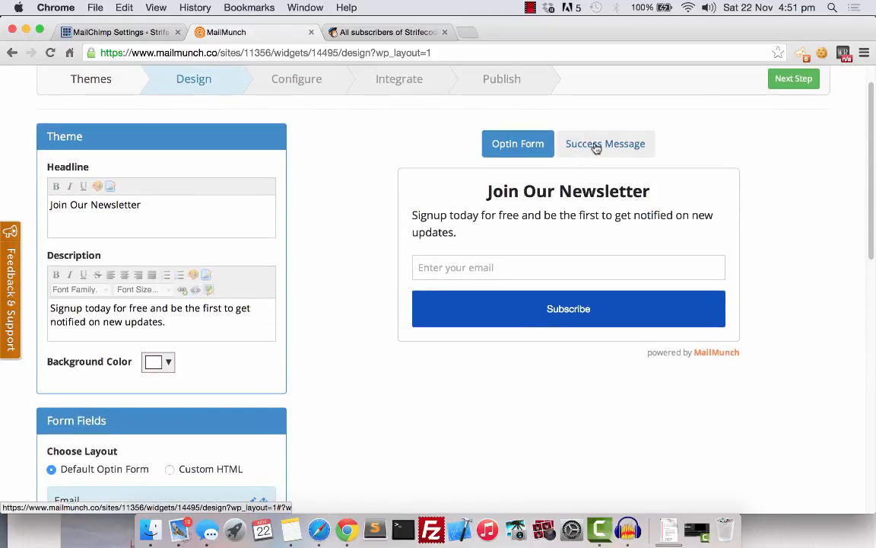
Preview the success message, return to the optin form view, and advance to Configure.
{"action": "left_click", "coordinate": [605, 143]}
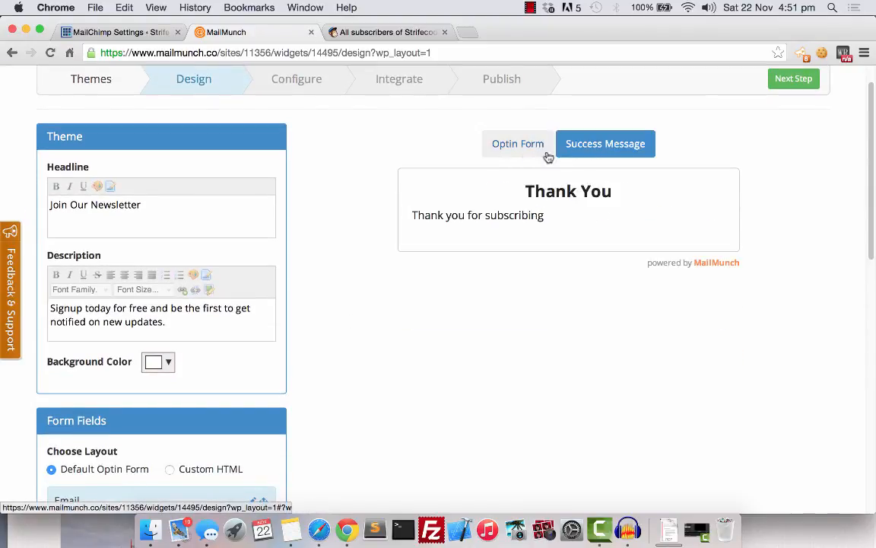
{"action": "left_click", "coordinate": [517, 143]}
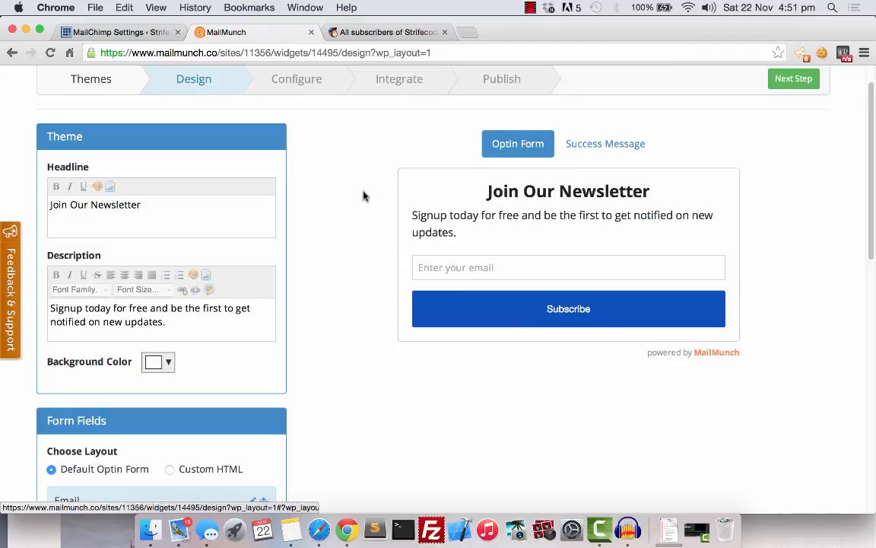
{"action": "scroll", "scroll_direction": "down", "scroll_amount": 3}
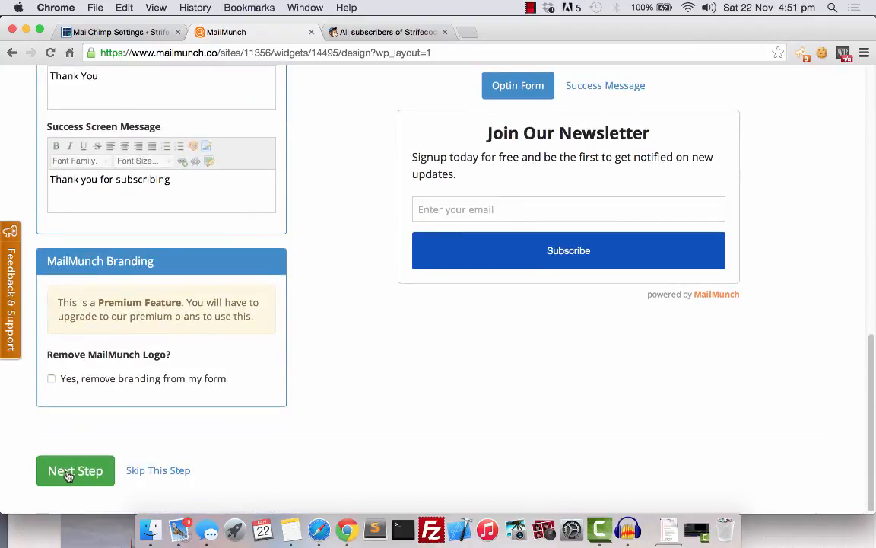
{"action": "left_click", "coordinate": [76, 470]}
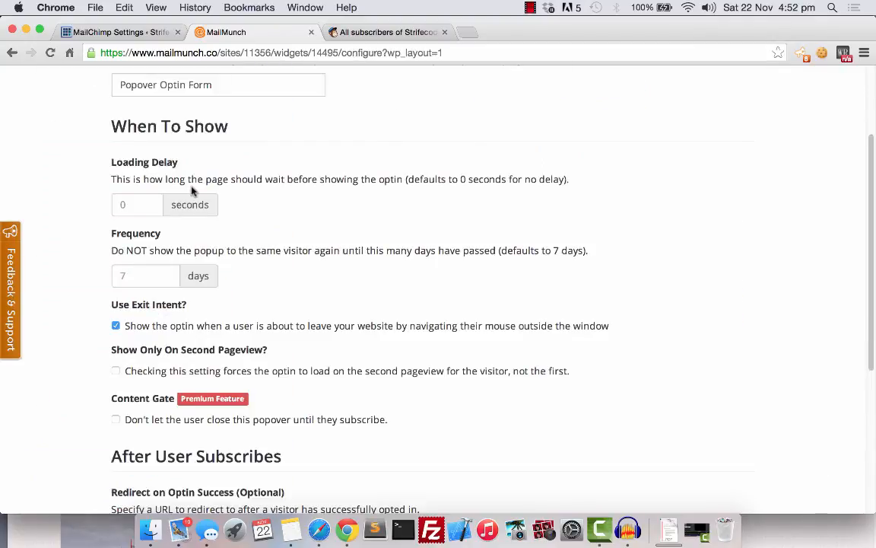
Keep the default popover display timing settings and advance to the Integrate step.
{"action": "scroll", "scroll_direction": "up", "scroll_amount": 3}
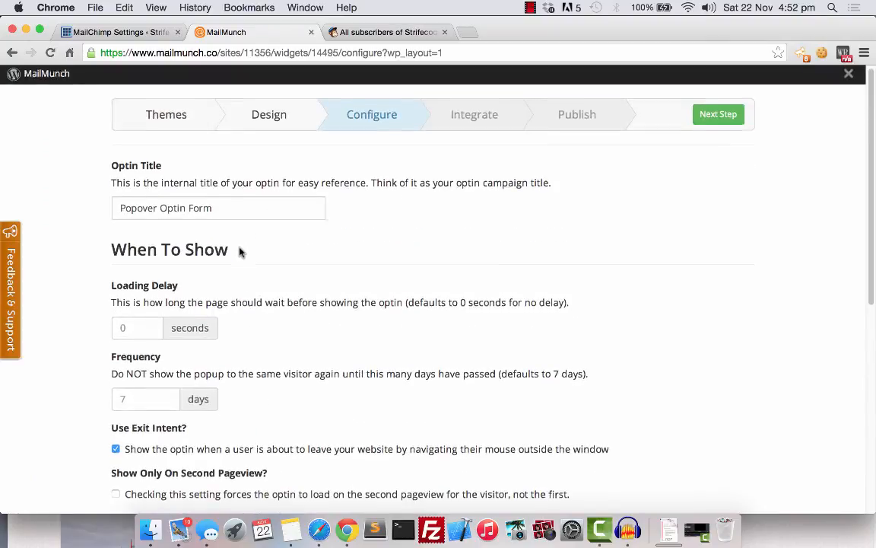
{"action": "scroll", "scroll_direction": "down", "scroll_amount": 3}
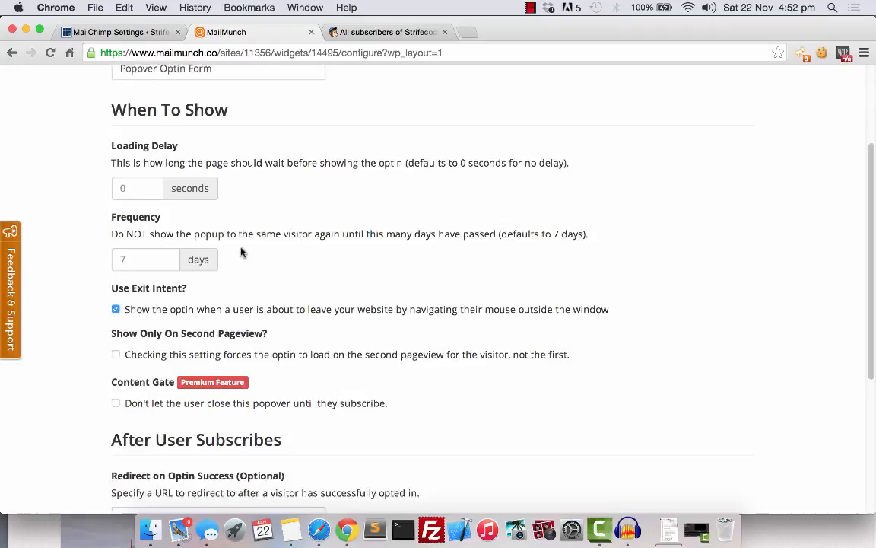
{"action": "scroll", "scroll_direction": "down", "scroll_amount": 3}
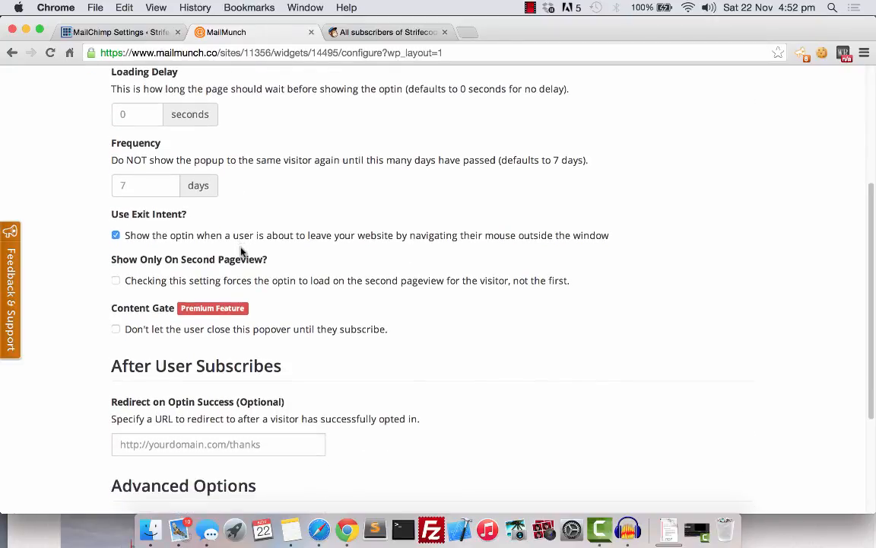
{"action": "scroll", "scroll_direction": "down", "scroll_amount": 3}
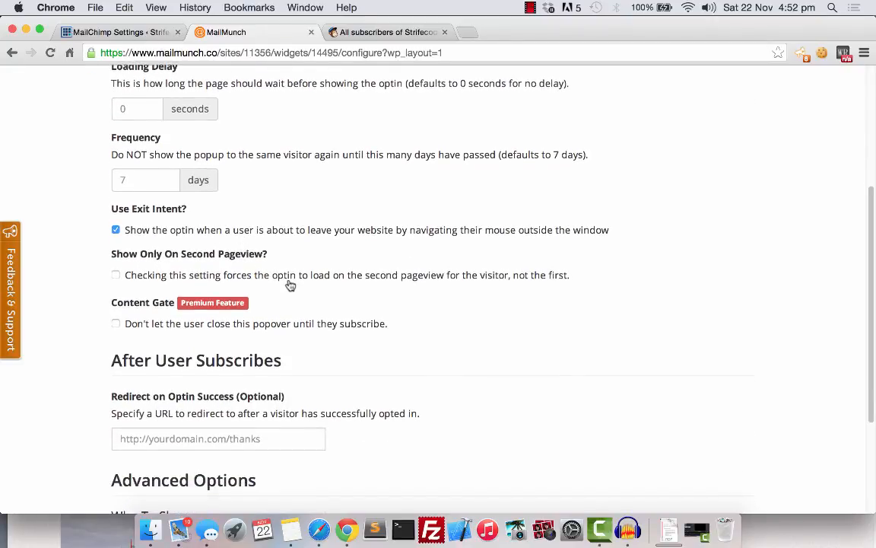
{"action": "scroll", "scroll_direction": "down", "scroll_amount": 3}
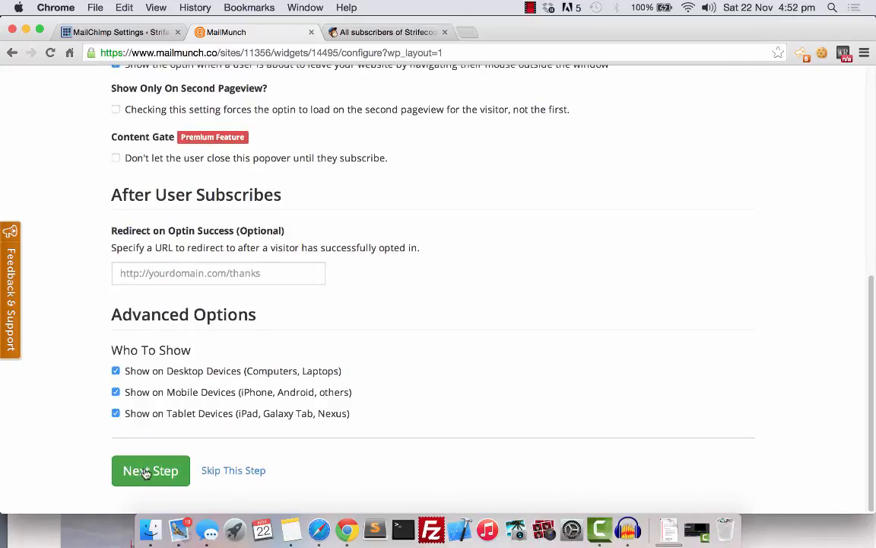
{"action": "left_click", "coordinate": [151, 470]}
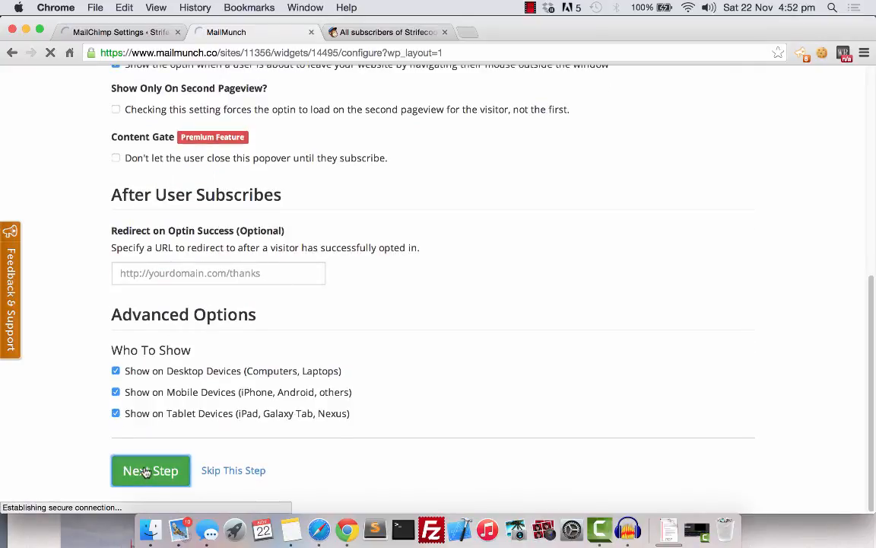
{"action": "left_click", "coordinate": [150, 470]}
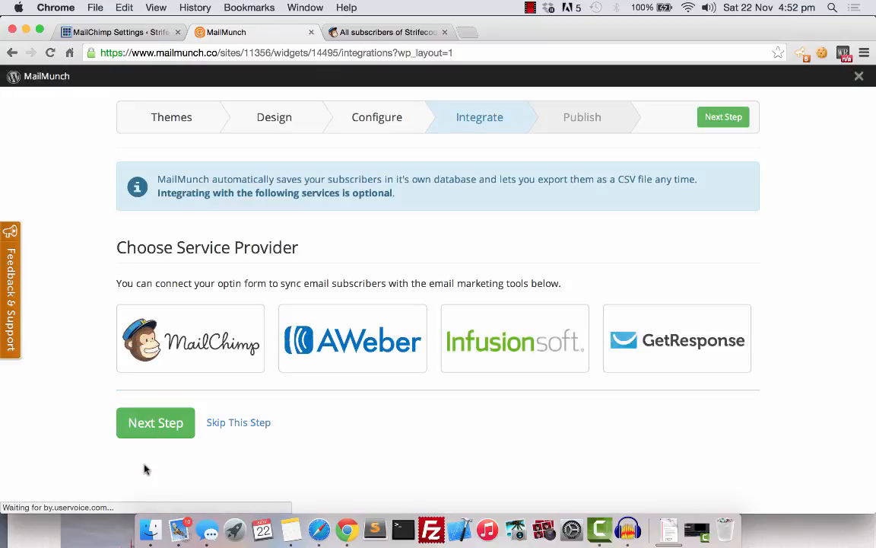
{"action": "mouse_move", "coordinate": [327, 455]}
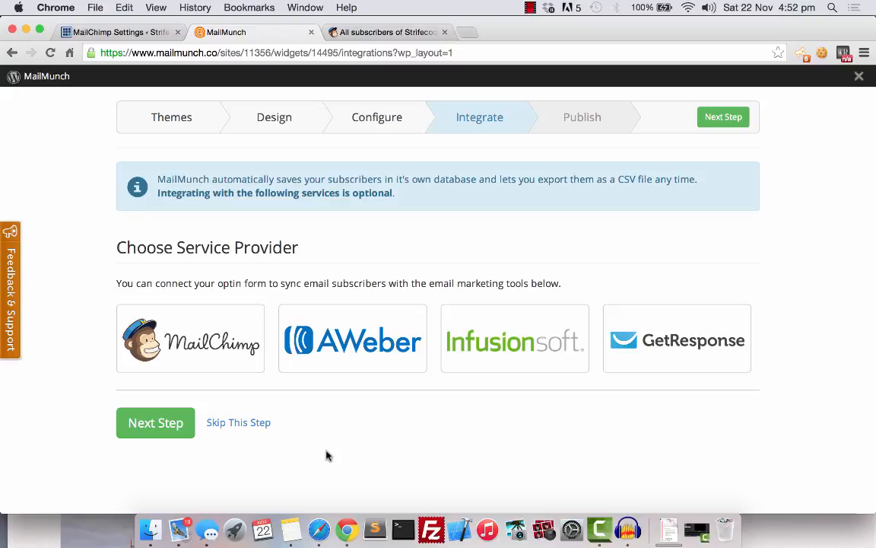
{"action": "mouse_move", "coordinate": [213, 338]}
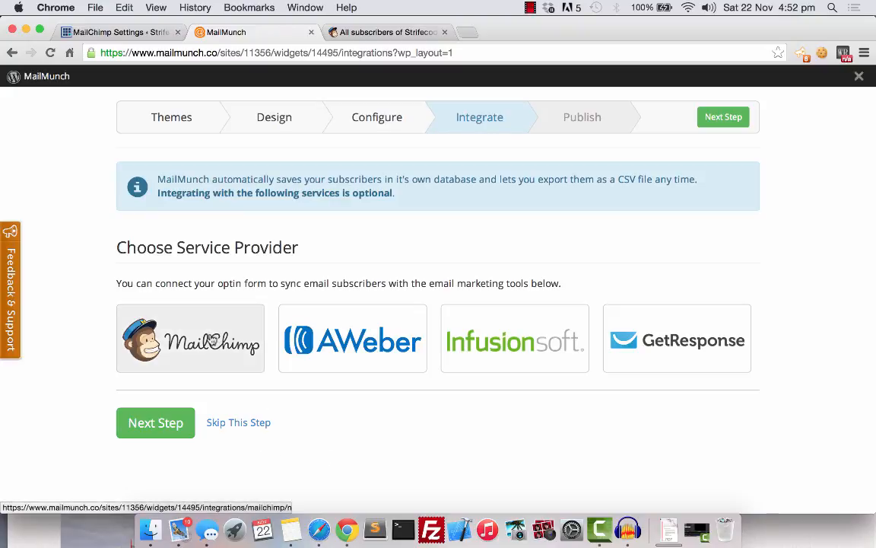
Log in to MailChimp as strifecode to connect the optin form.
{"action": "left_click", "coordinate": [190, 339]}
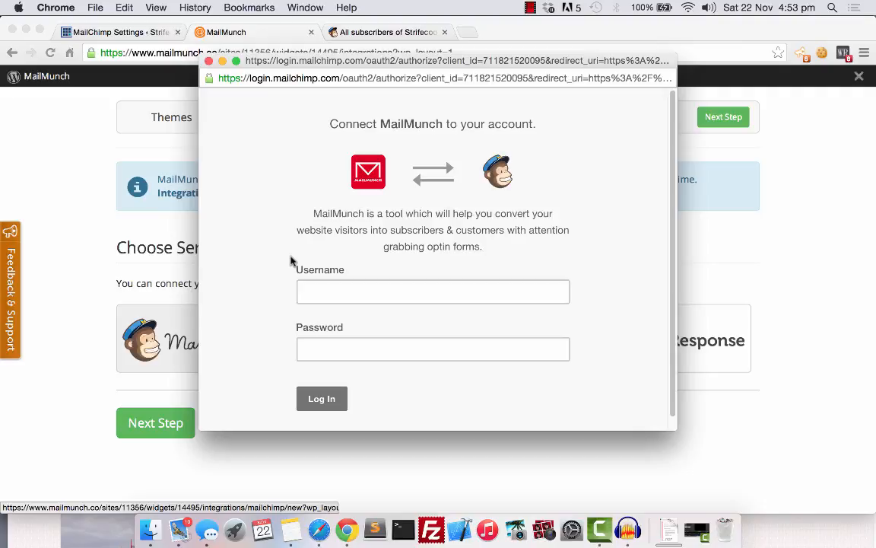
{"action": "left_click", "coordinate": [433, 292]}
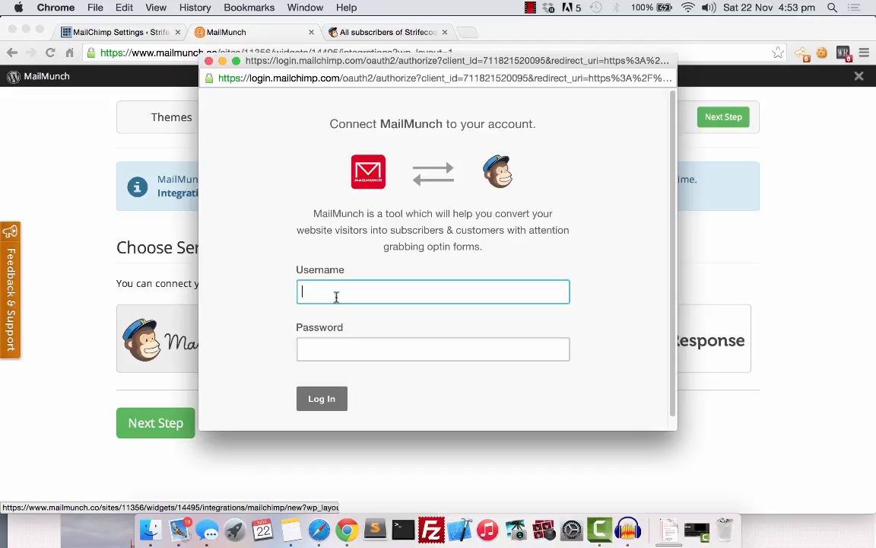
{"action": "type", "text": "strifecode"}
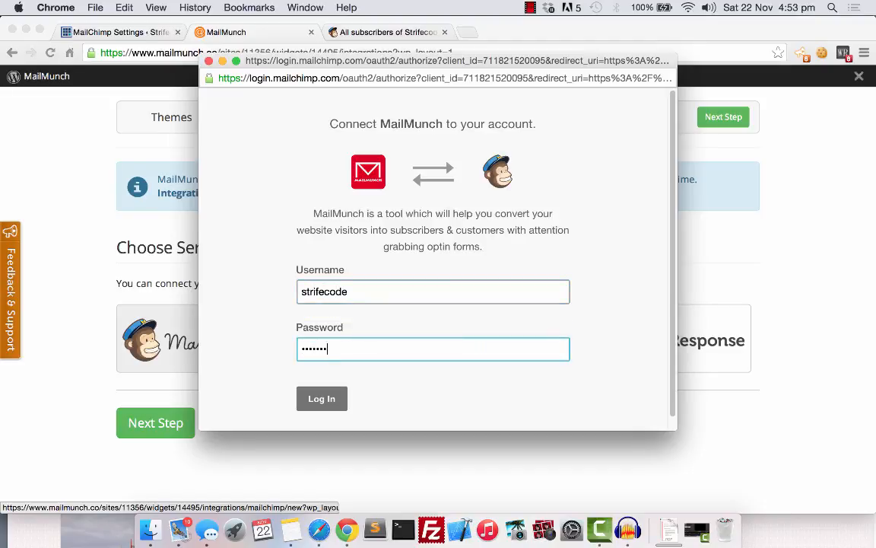
{"action": "left_click", "coordinate": [321, 398]}
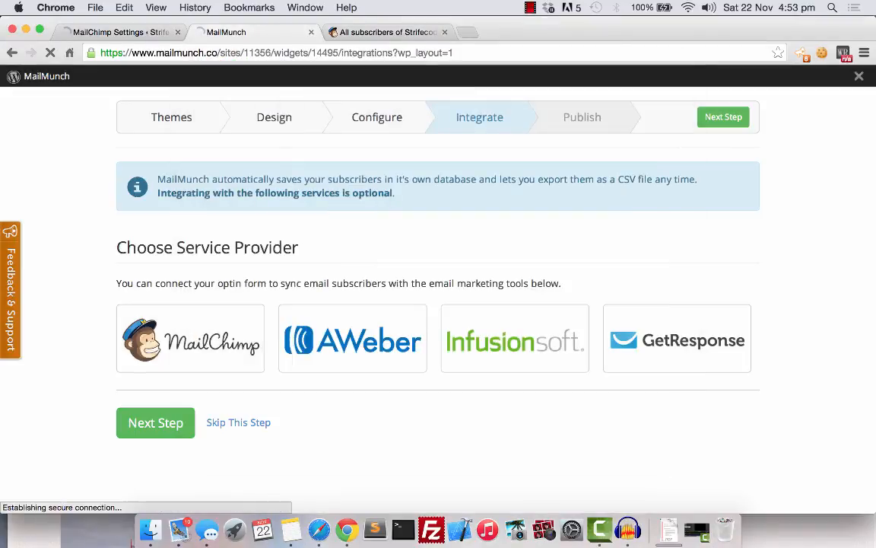
Accept the Strifecode.com MailChimp list settings and finish setup, loading the form everywhere.
{"action": "left_click", "coordinate": [190, 338]}
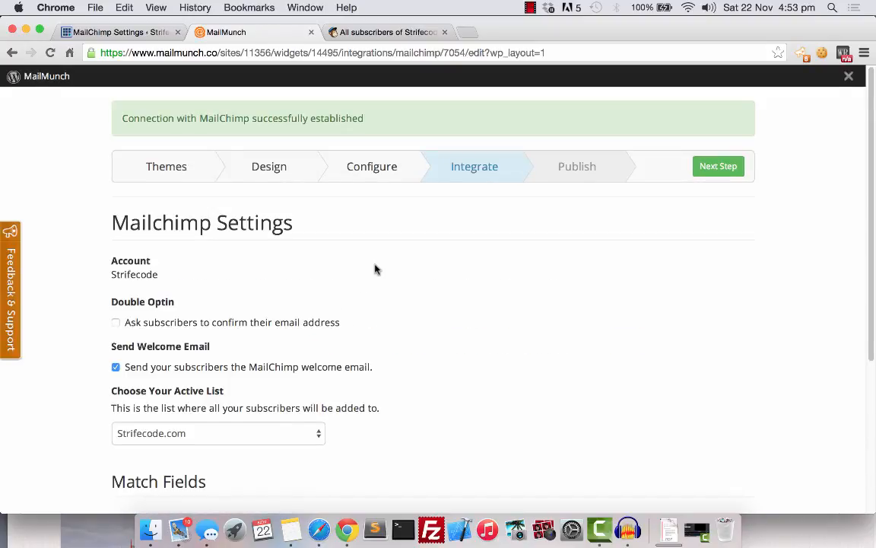
{"action": "scroll", "scroll_direction": "down", "scroll_amount": 3}
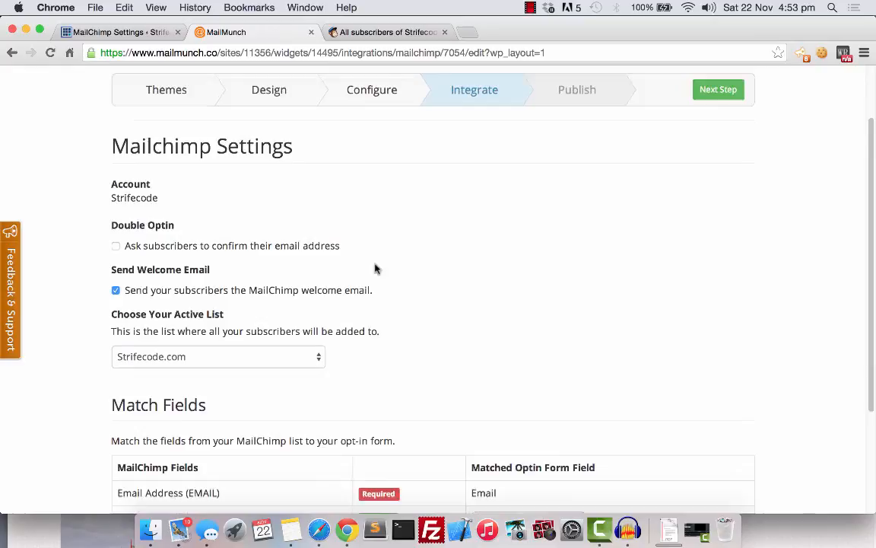
{"action": "scroll", "scroll_direction": "down", "scroll_amount": 3}
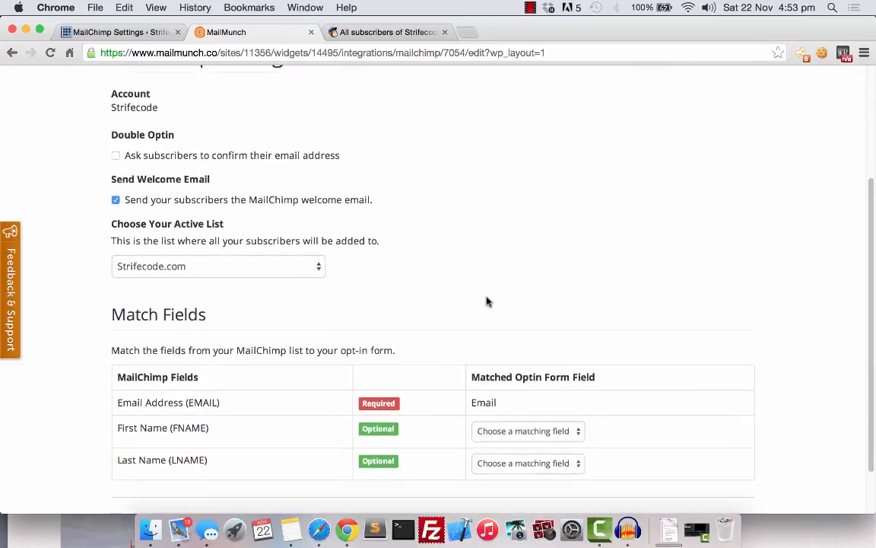
{"action": "scroll", "scroll_direction": "down", "scroll_amount": 3}
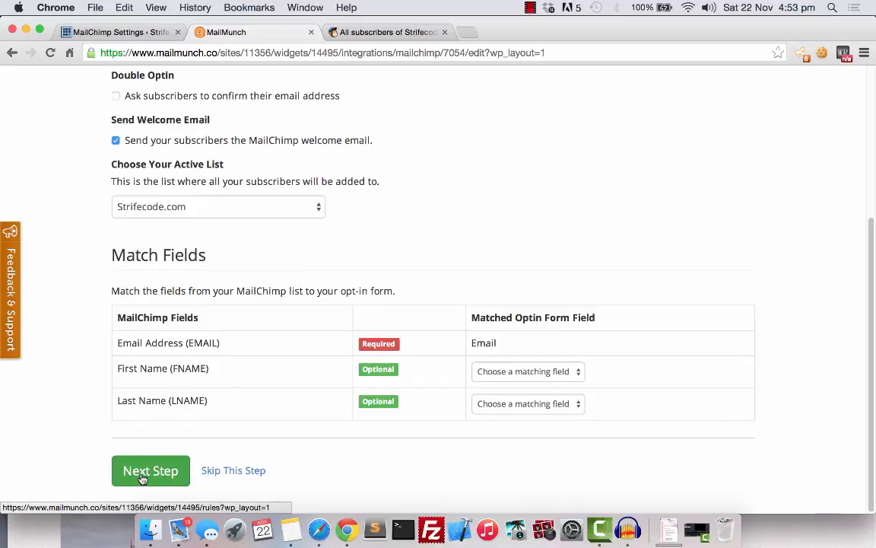
{"action": "left_click", "coordinate": [150, 470]}
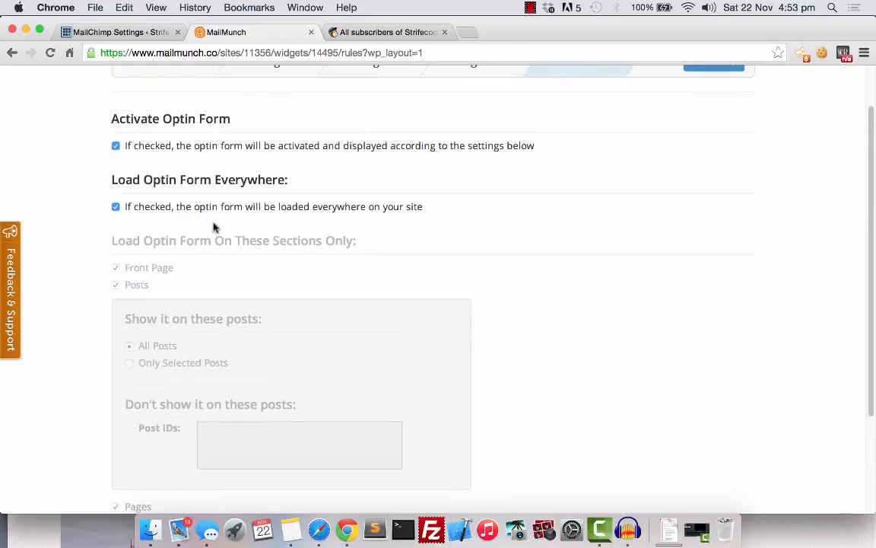
{"action": "scroll", "scroll_direction": "down", "scroll_amount": 3}
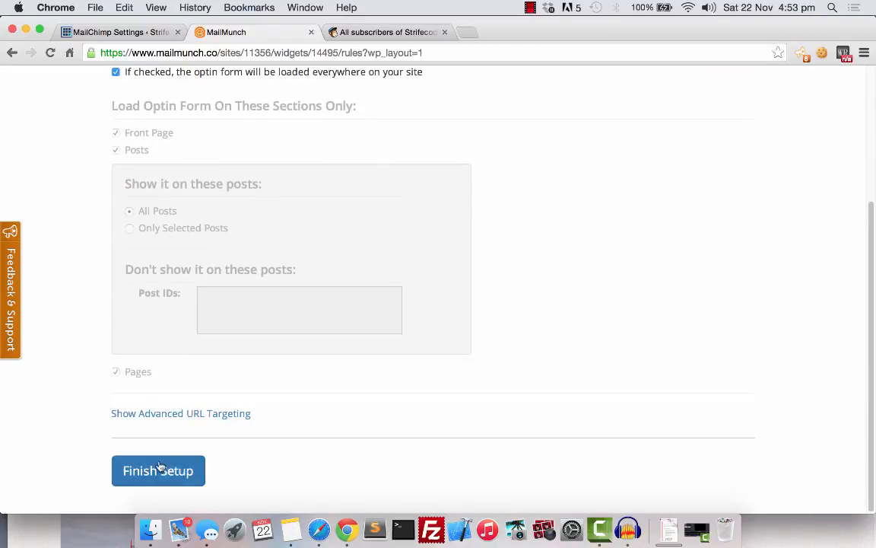
{"action": "left_click", "coordinate": [158, 470]}
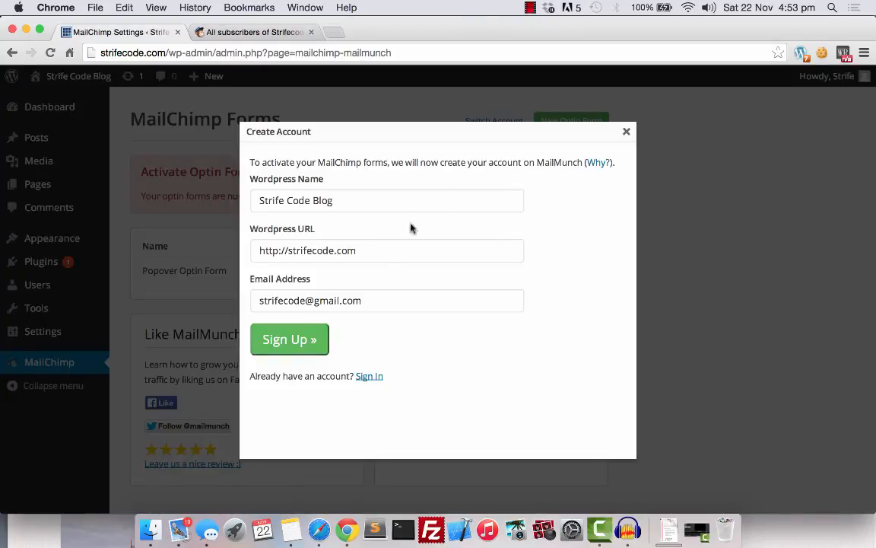
{"action": "mouse_move", "coordinate": [381, 190]}
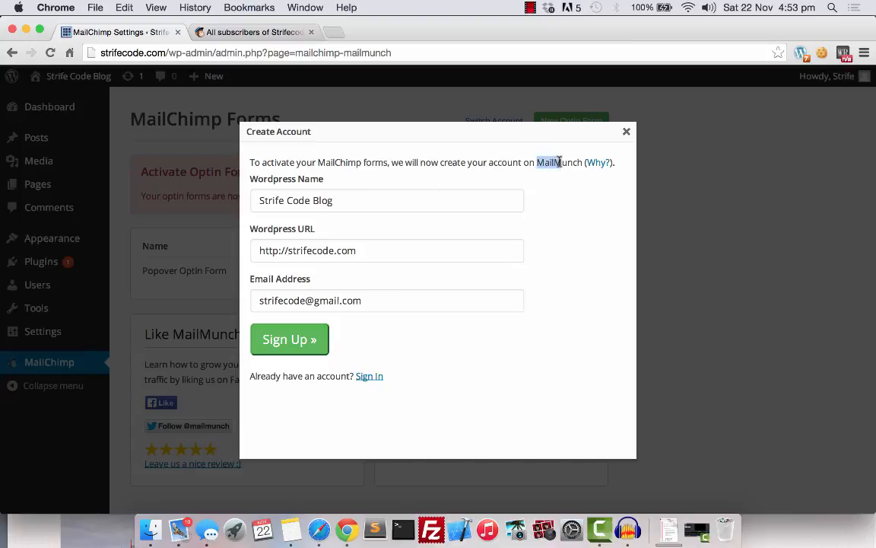
{"action": "mouse_move", "coordinate": [575, 203]}
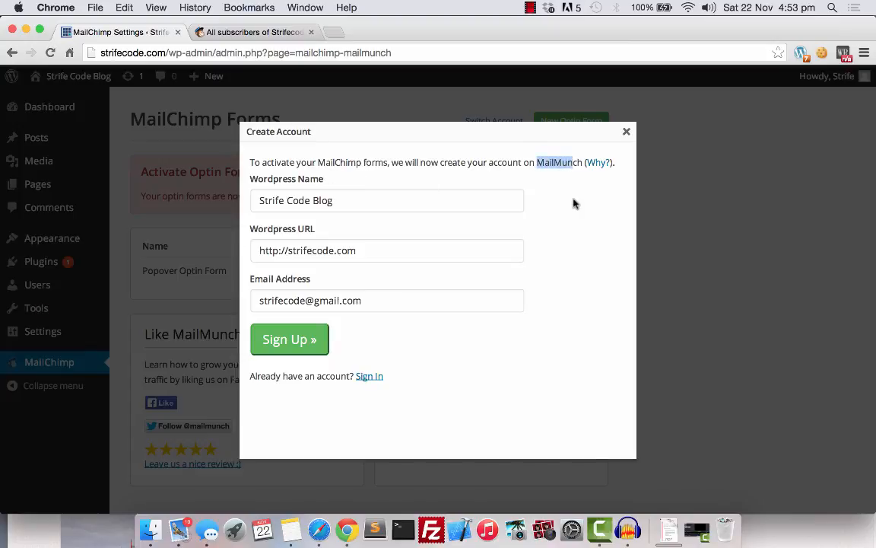
Sign in to the existing MailMunch account with the strife email and password.
{"action": "left_click", "coordinate": [370, 376]}
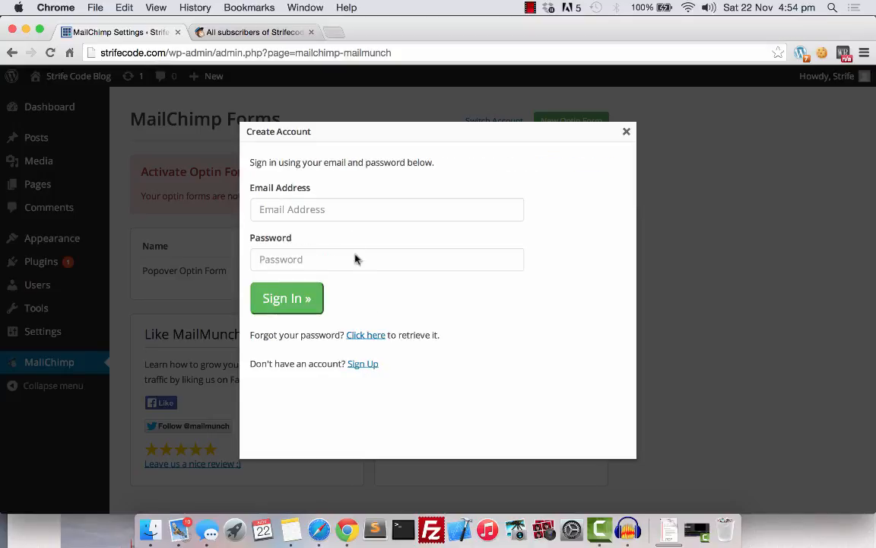
{"action": "type", "text": "strife"}
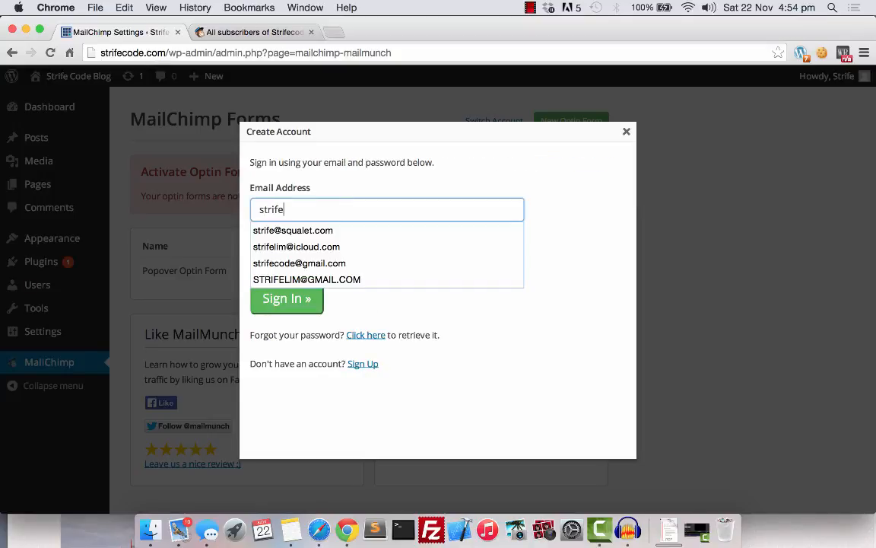
{"action": "left_click", "coordinate": [299, 263]}
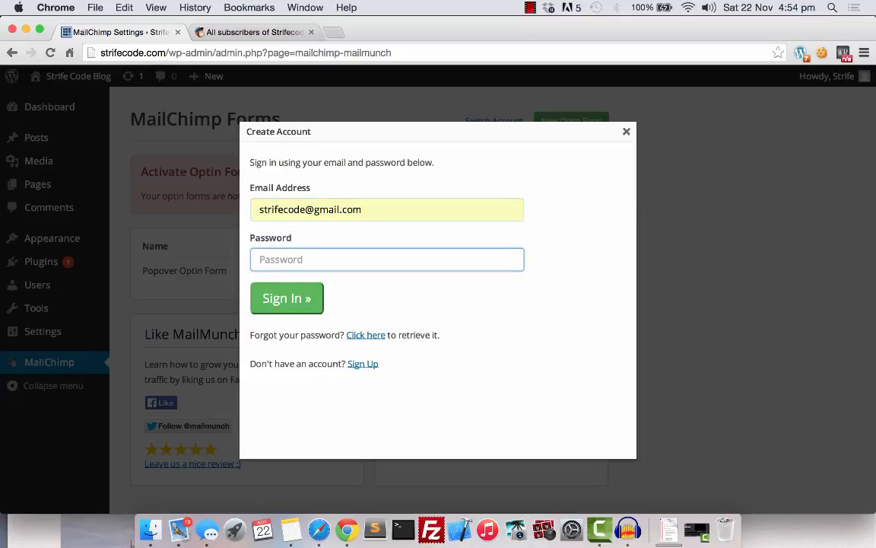
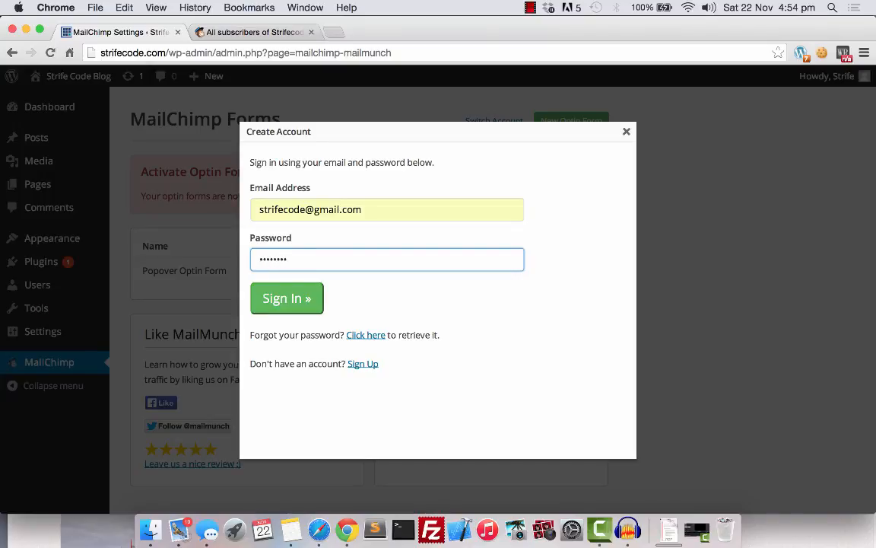
{"action": "left_click", "coordinate": [286, 297]}
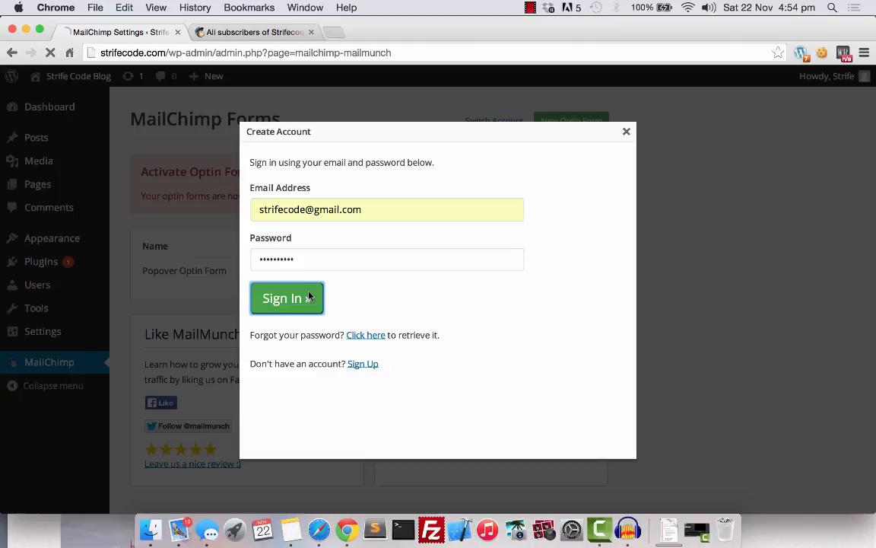
{"action": "left_click", "coordinate": [287, 297]}
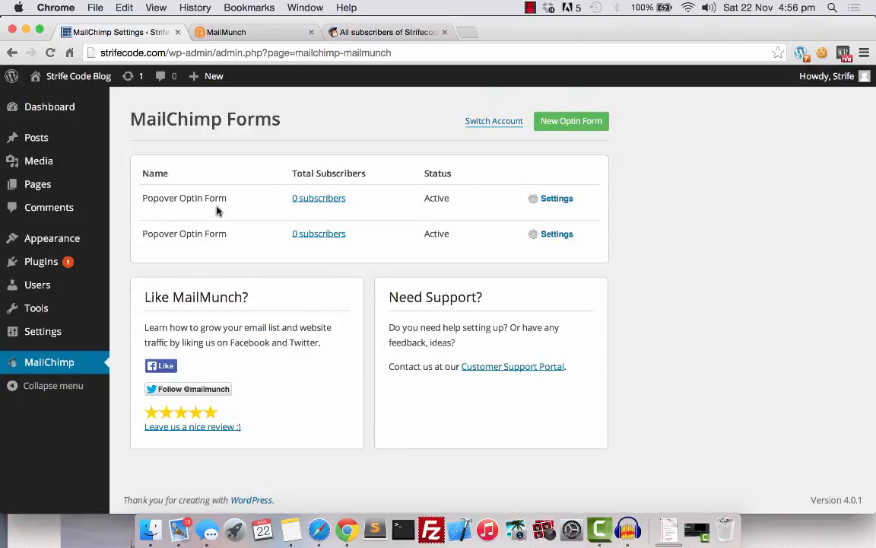
{"action": "mouse_move", "coordinate": [246, 199]}
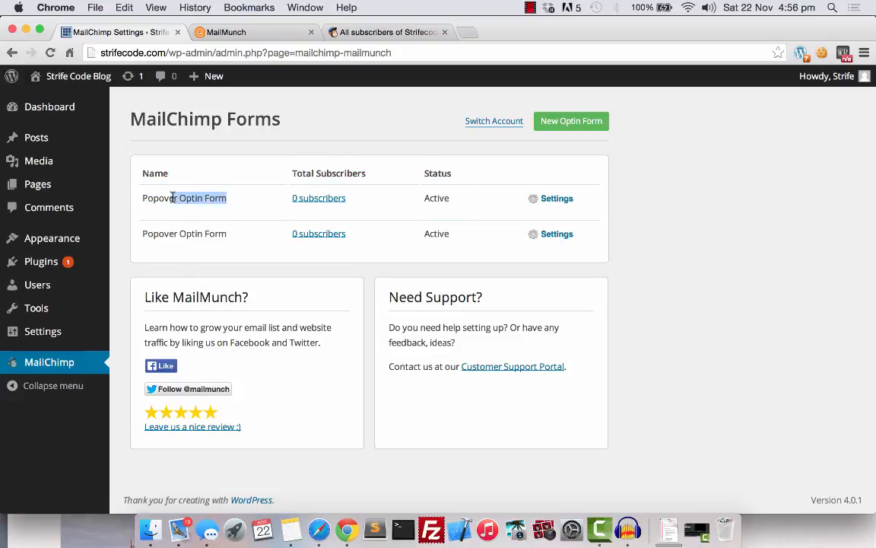
Delete the duplicate Popover Optin Form from its Settings menu.
{"action": "left_click", "coordinate": [557, 198]}
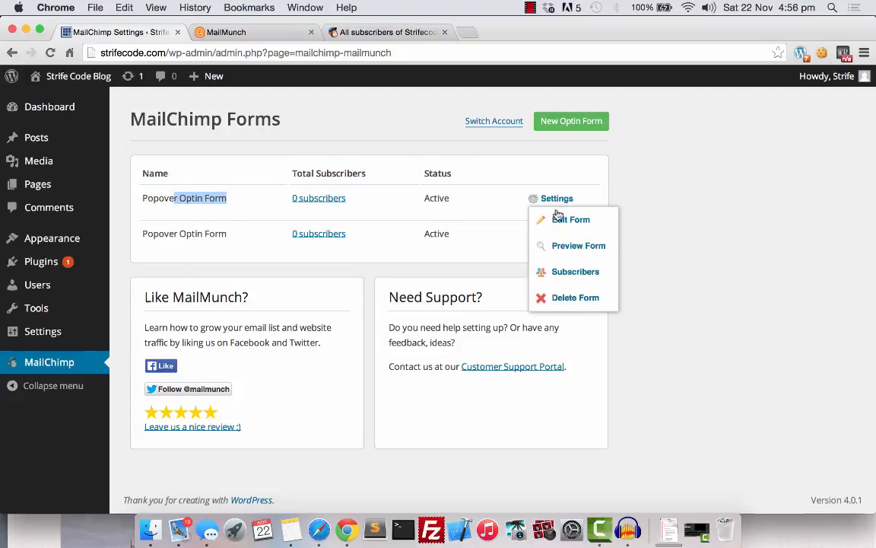
{"action": "left_click", "coordinate": [576, 297]}
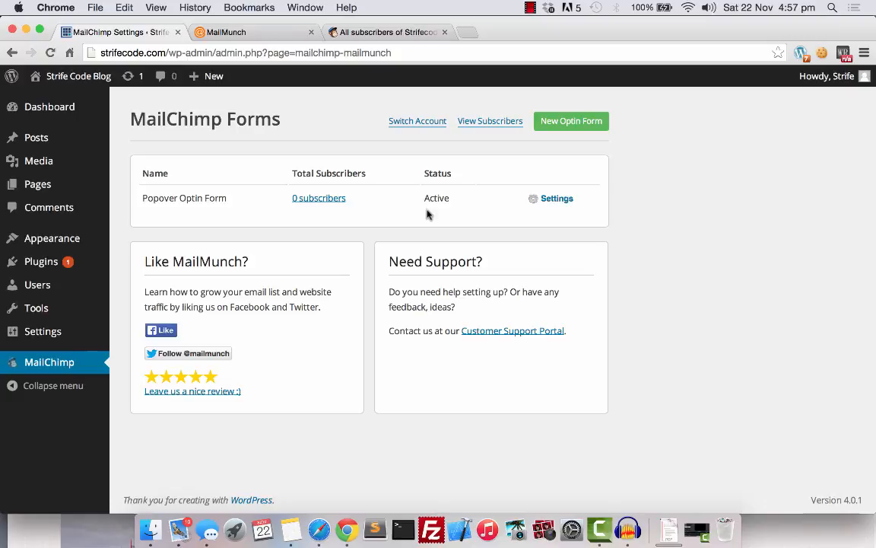
{"action": "left_click", "coordinate": [864, 52]}
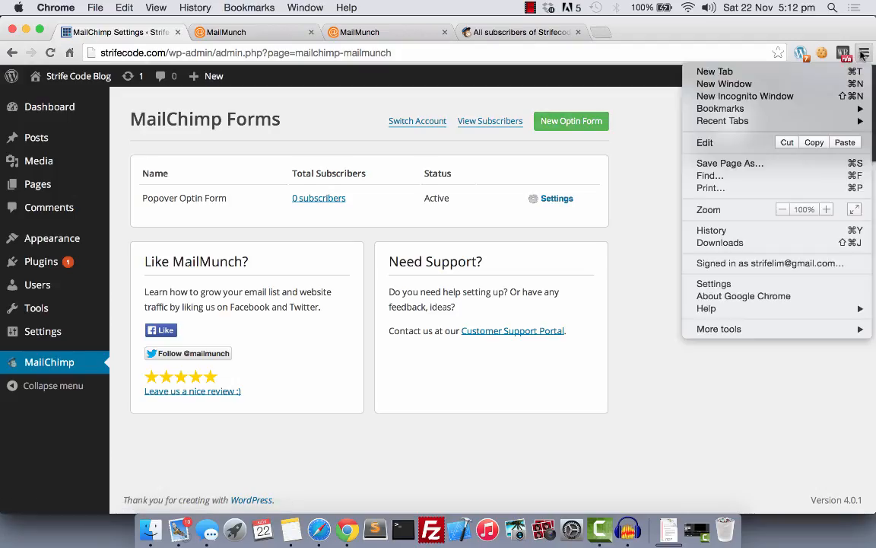
{"action": "left_click", "coordinate": [745, 96]}
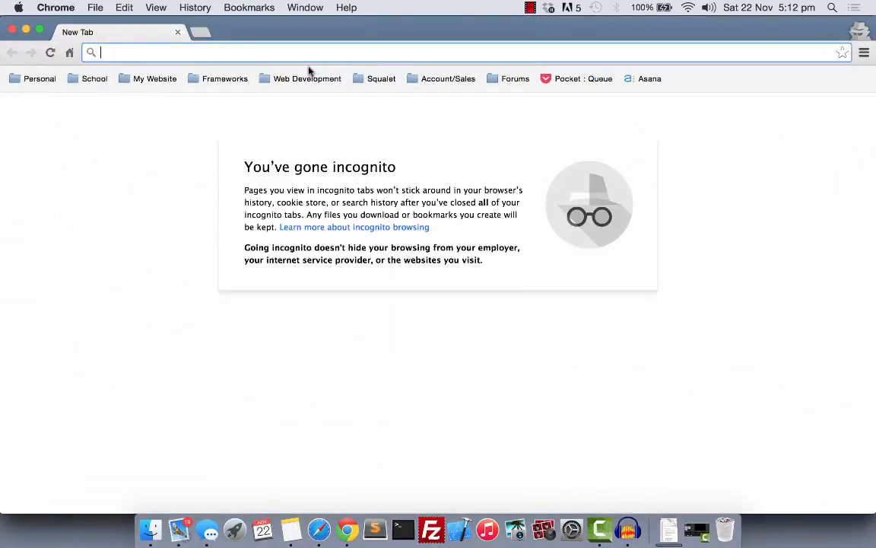
{"action": "type", "text": "strifecode.com"}
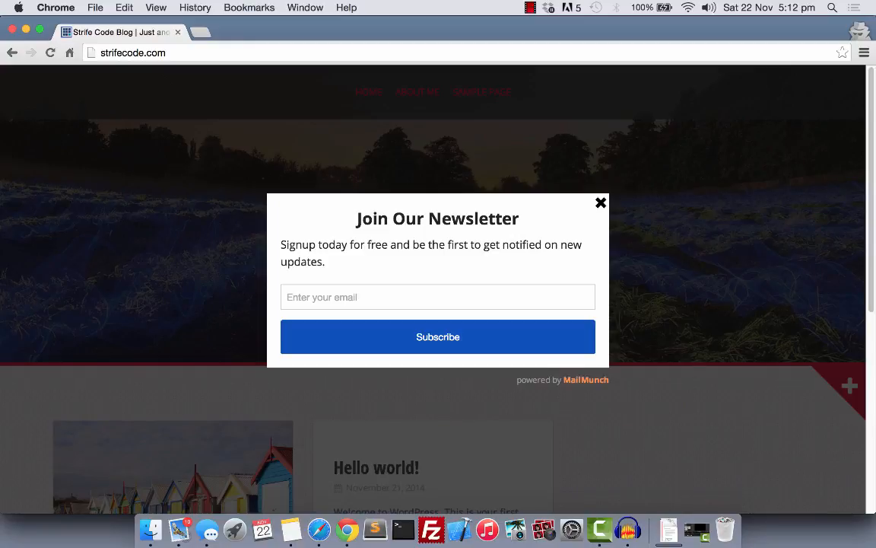
{"action": "left_click", "coordinate": [438, 296]}
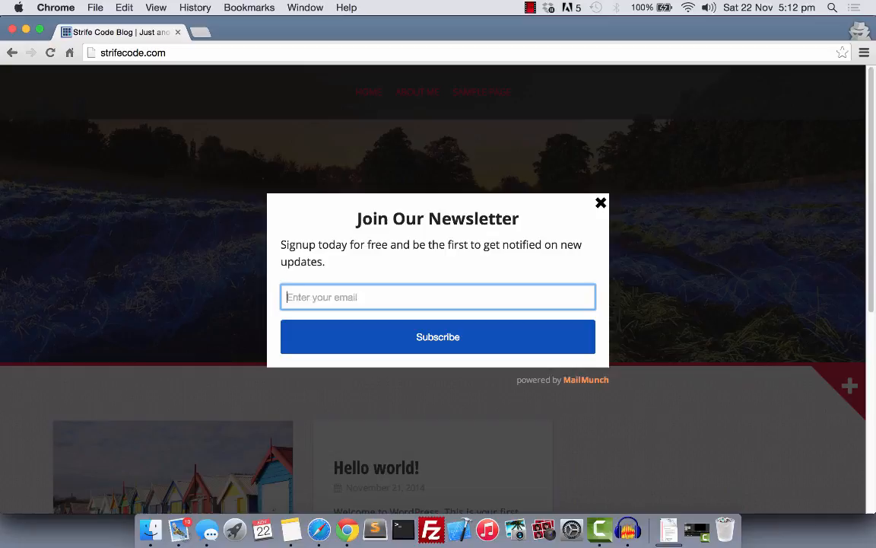
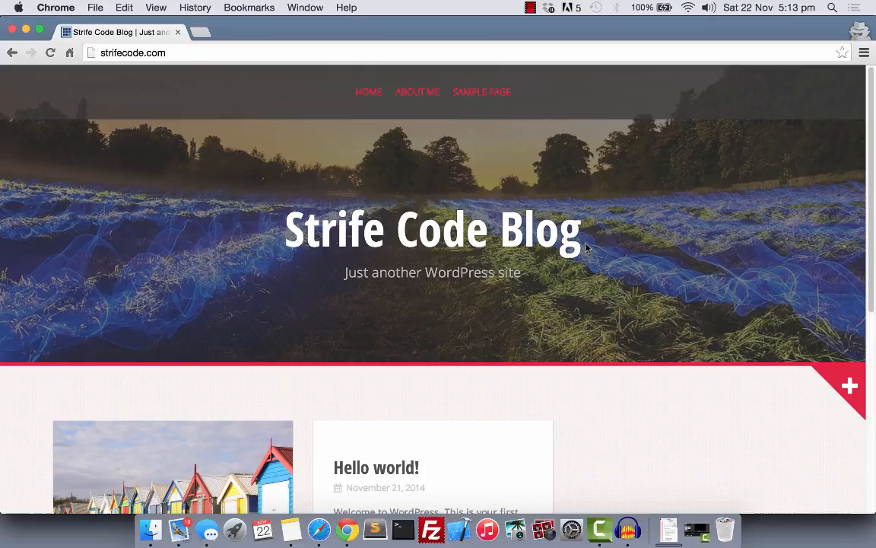
{"action": "left_click", "coordinate": [499, 32]}
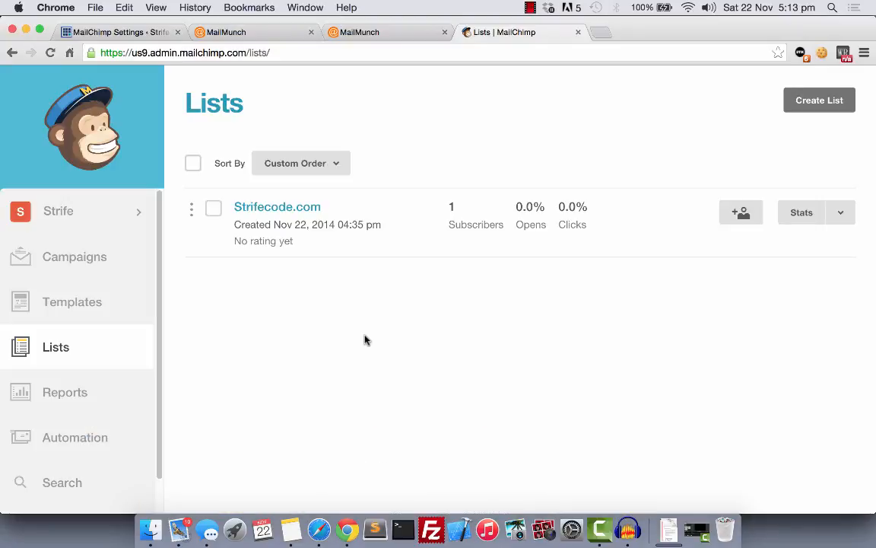
{"action": "mouse_move", "coordinate": [501, 228]}
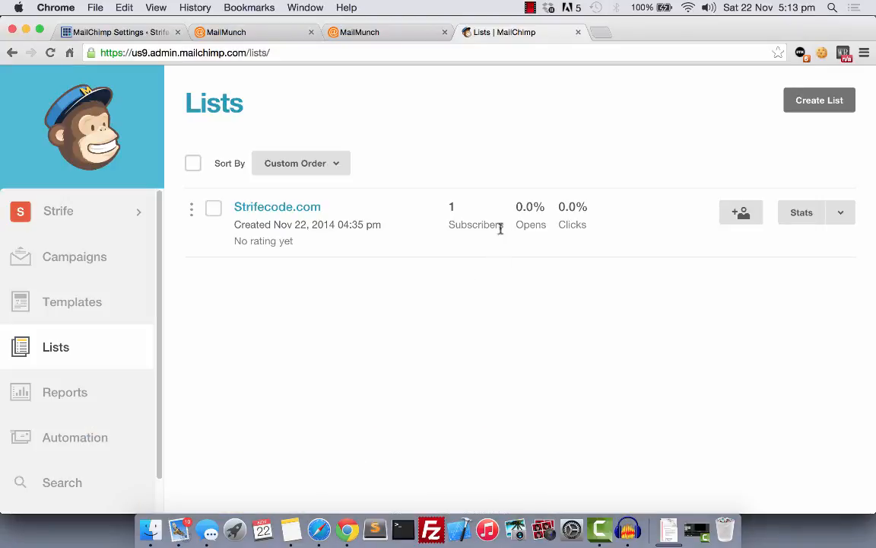
Open the Strifecode.com list to see its single test subscriber.
{"action": "left_click", "coordinate": [276, 206]}
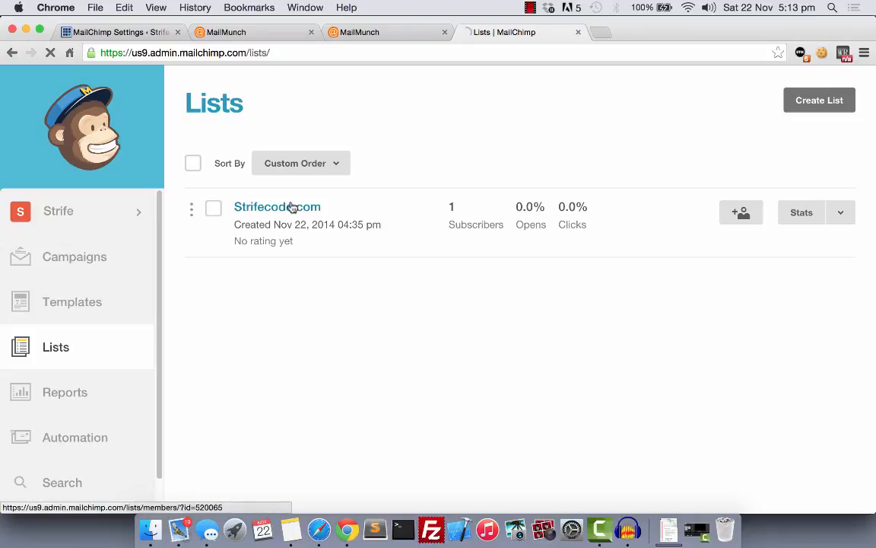
{"action": "left_click", "coordinate": [277, 206]}
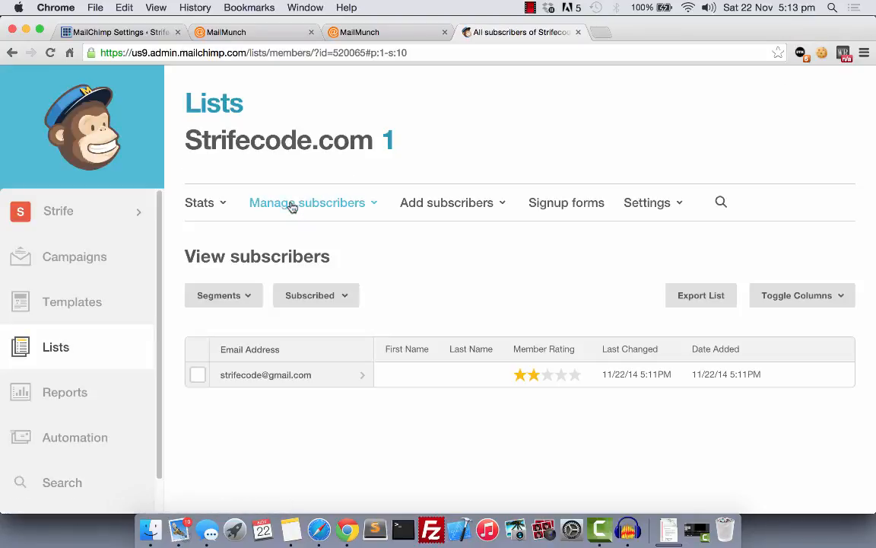
{"action": "mouse_move", "coordinate": [316, 401]}
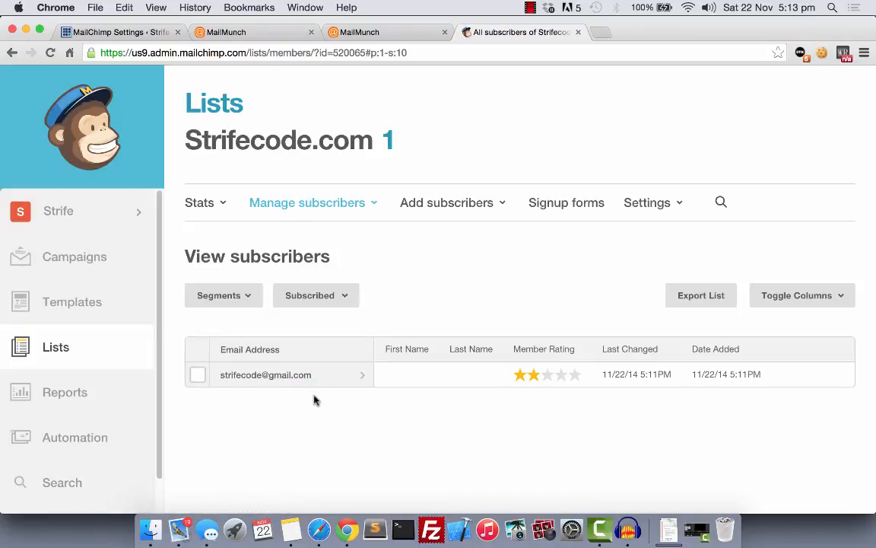
{"action": "mouse_move", "coordinate": [499, 110]}
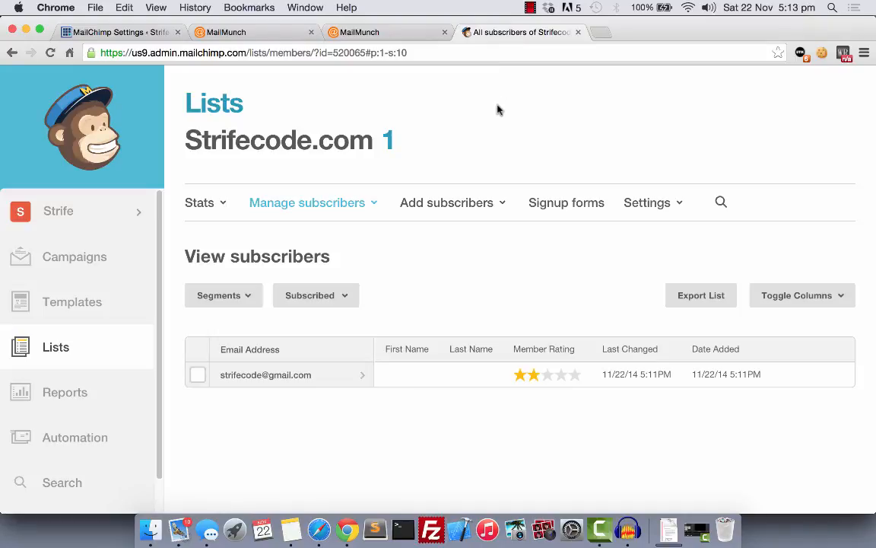